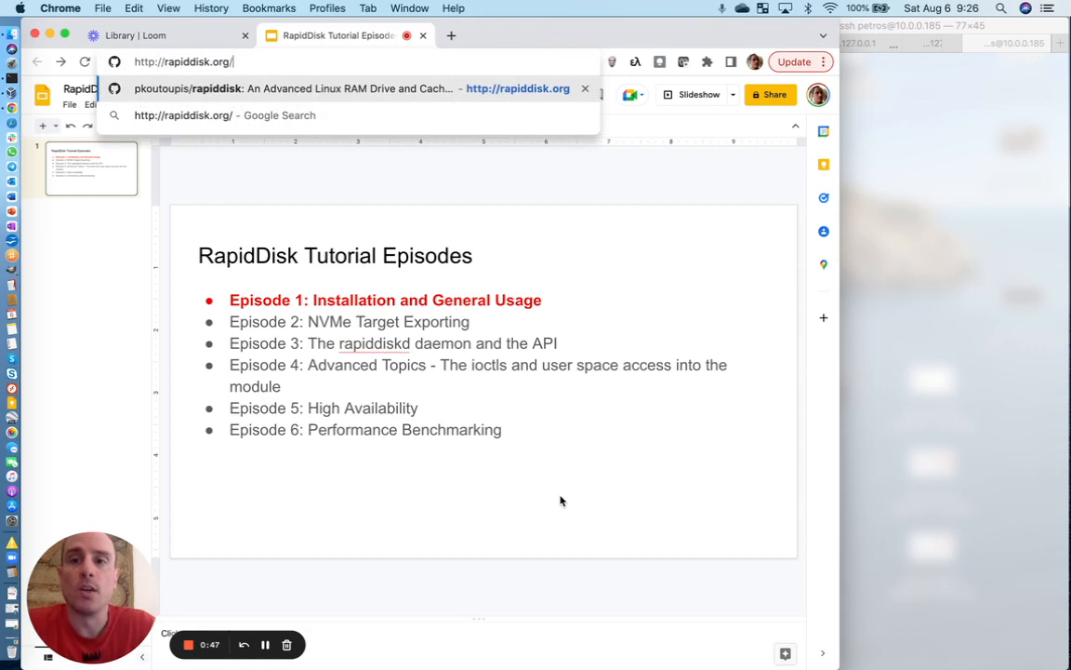
- Load rapiddisk.org and read down the README to the kernel module loading instructions
key(Enter)
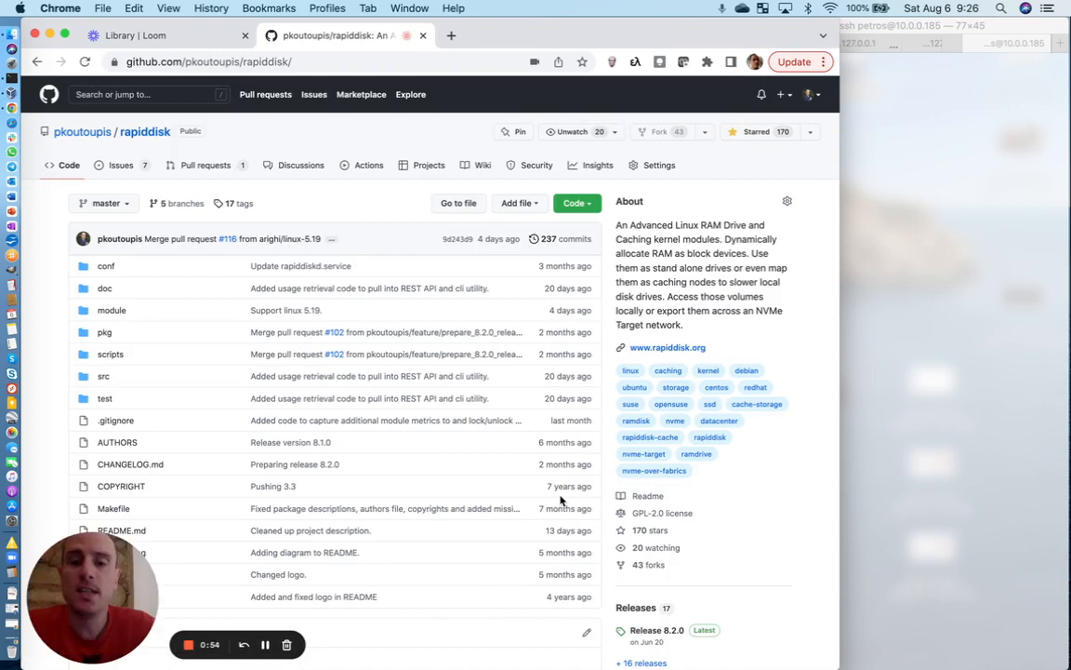
scroll(down, 3)
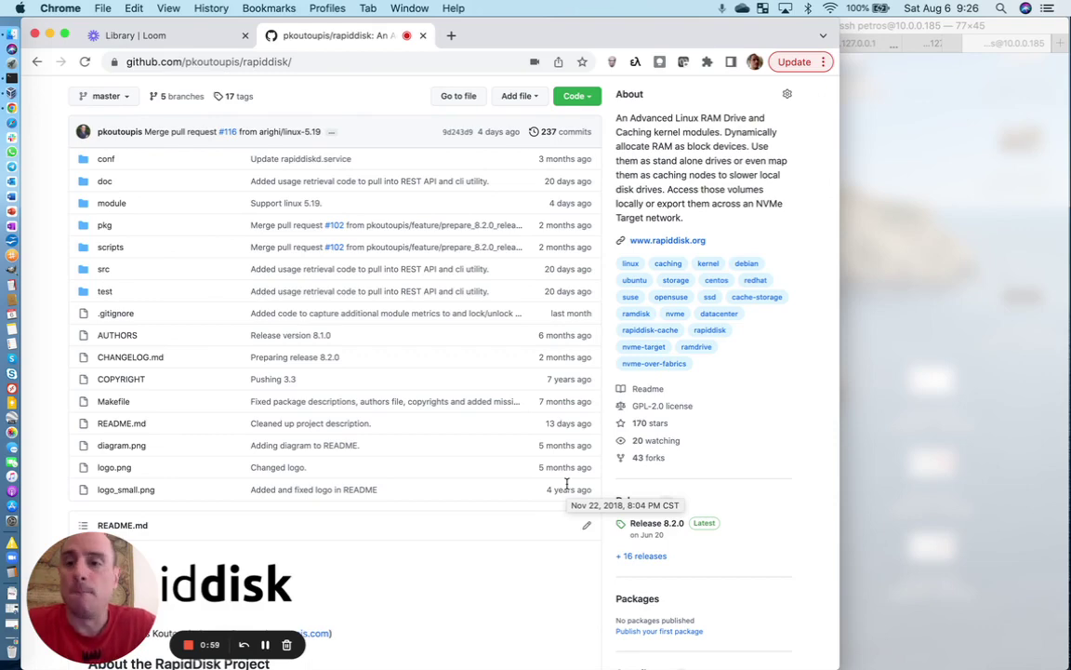
scroll(down, 3)
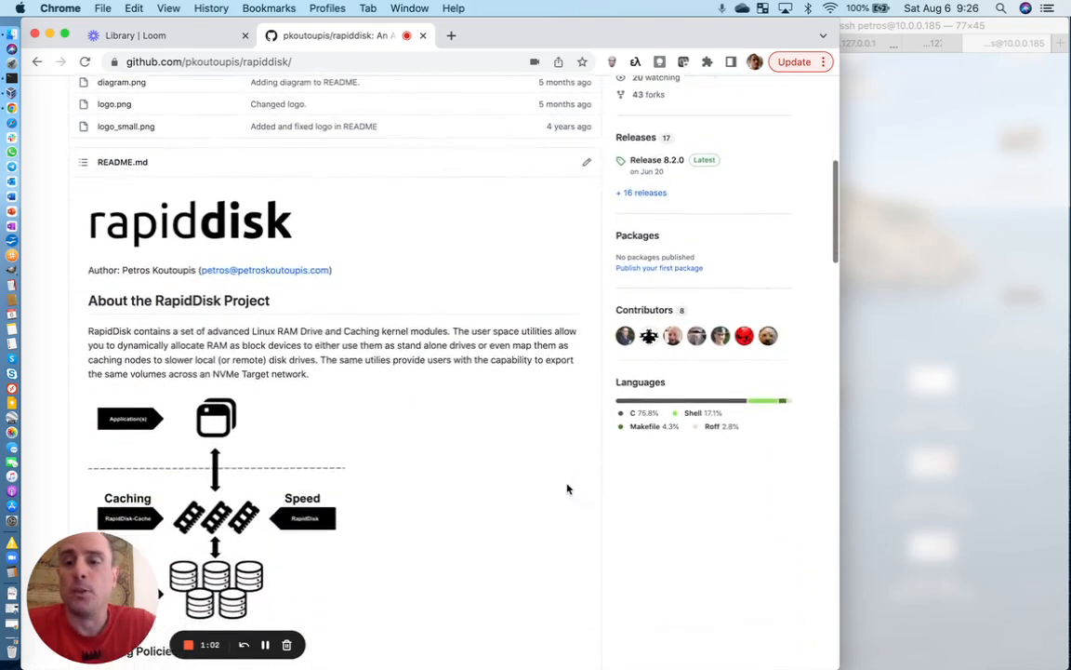
scroll(down, 3)
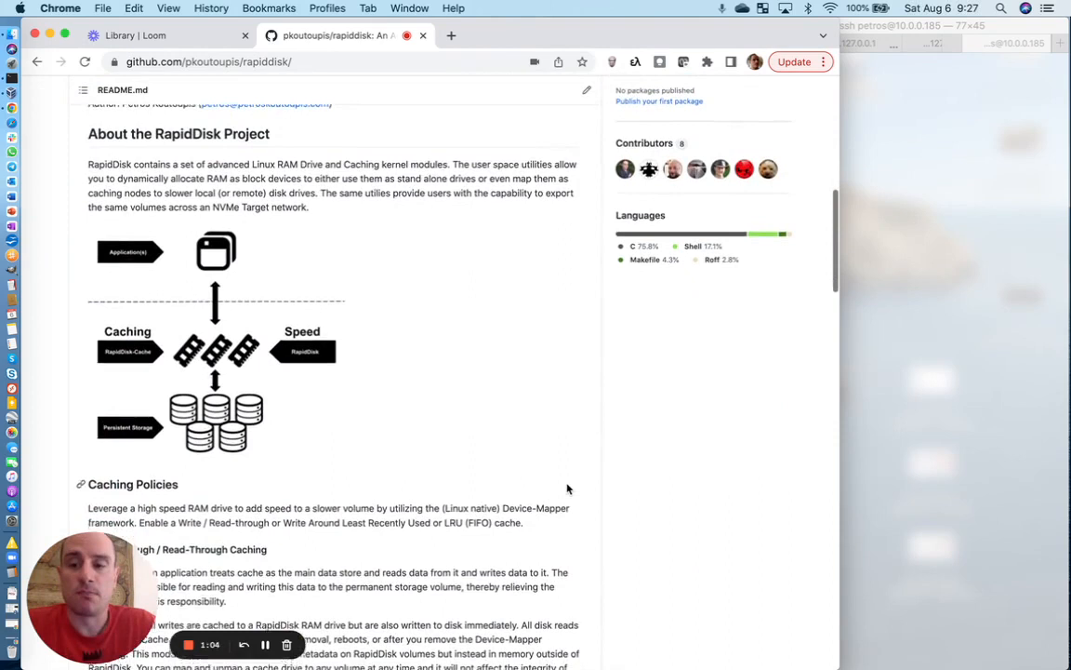
scroll(down, 3)
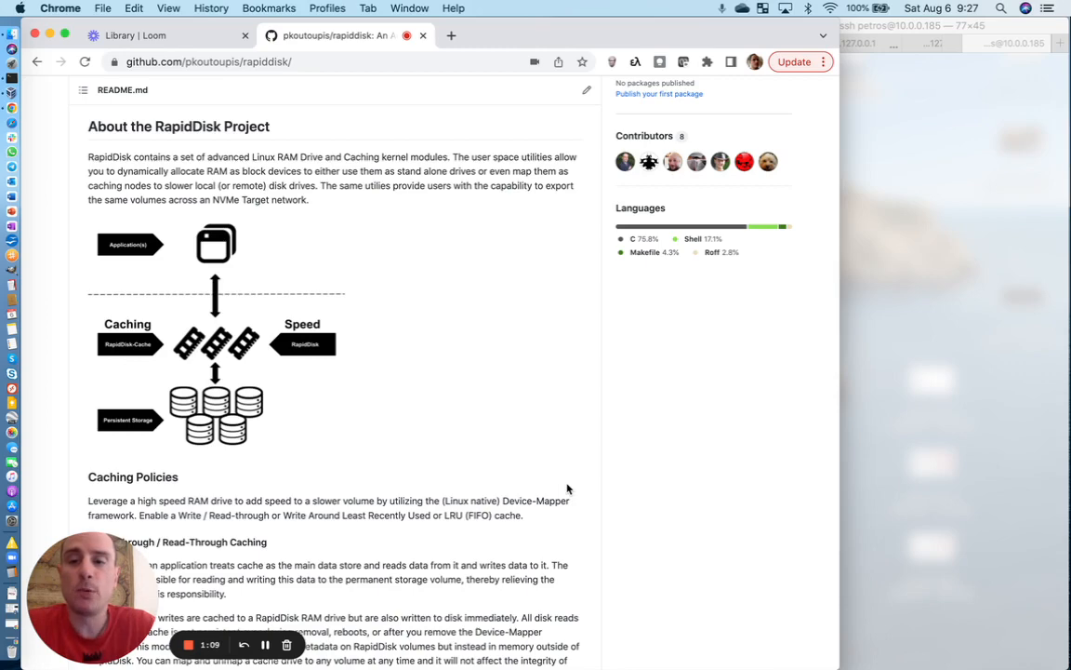
scroll(down, 3)
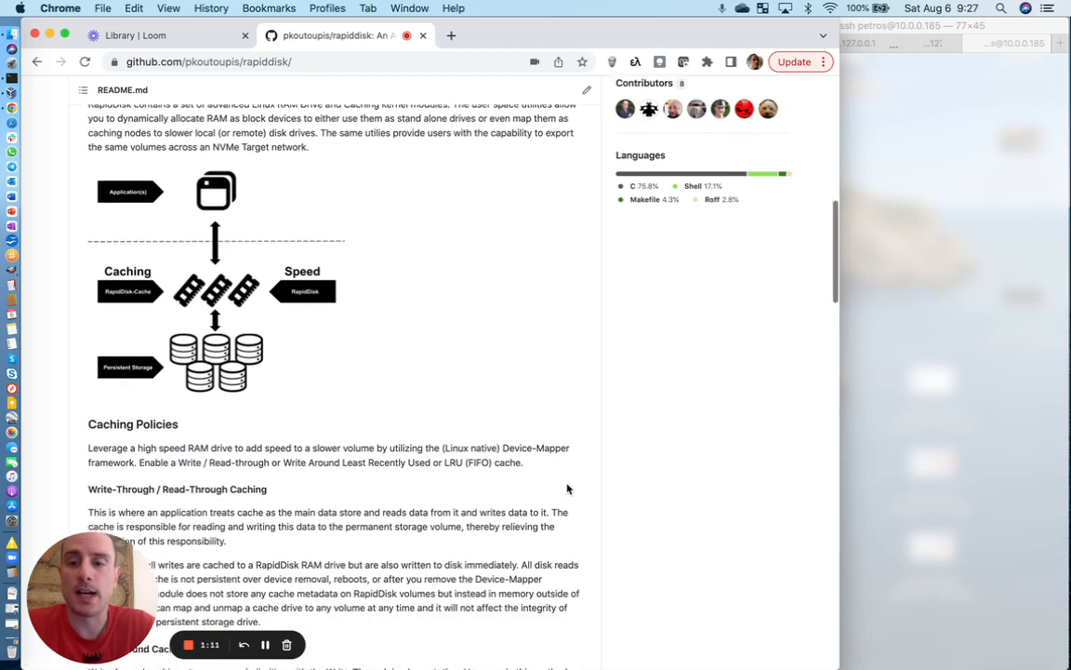
scroll(down, 3)
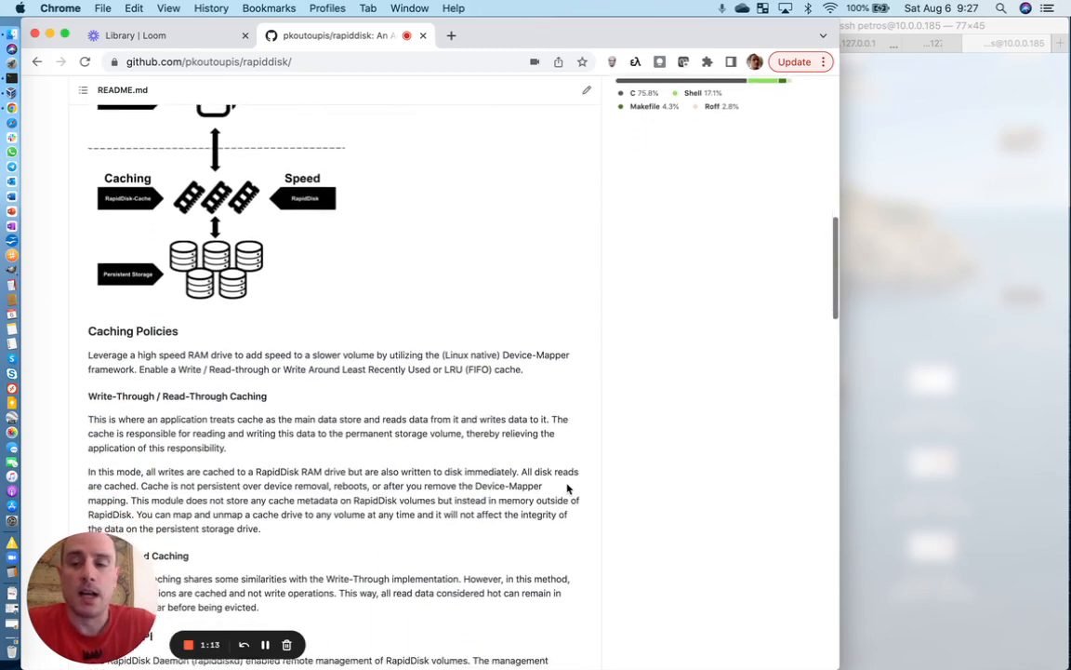
scroll(down, 3)
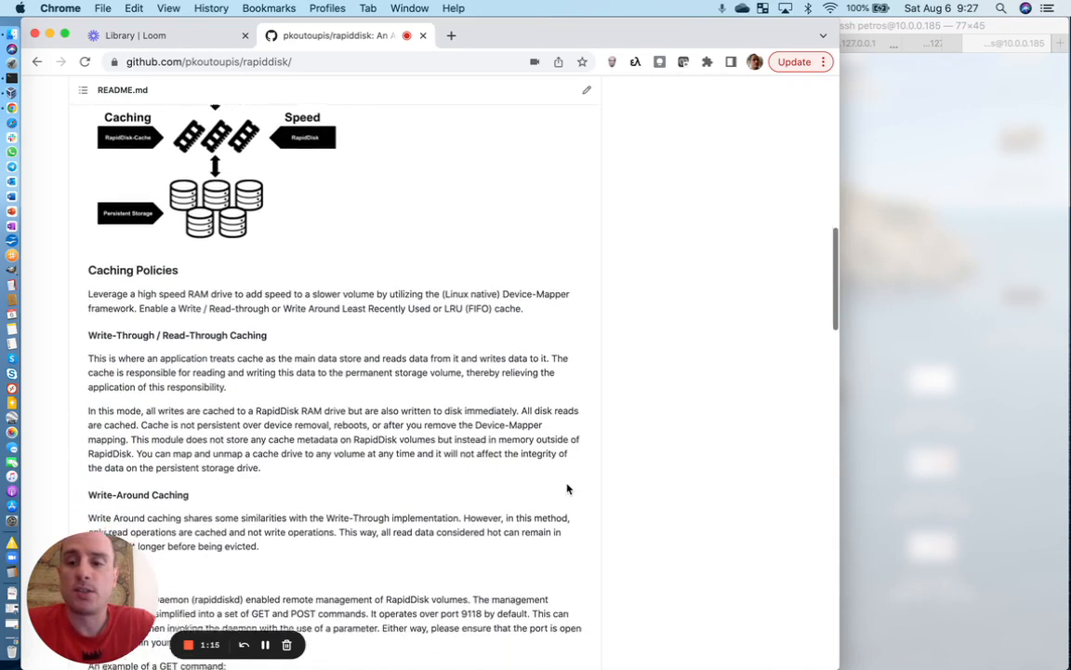
scroll(down, 3)
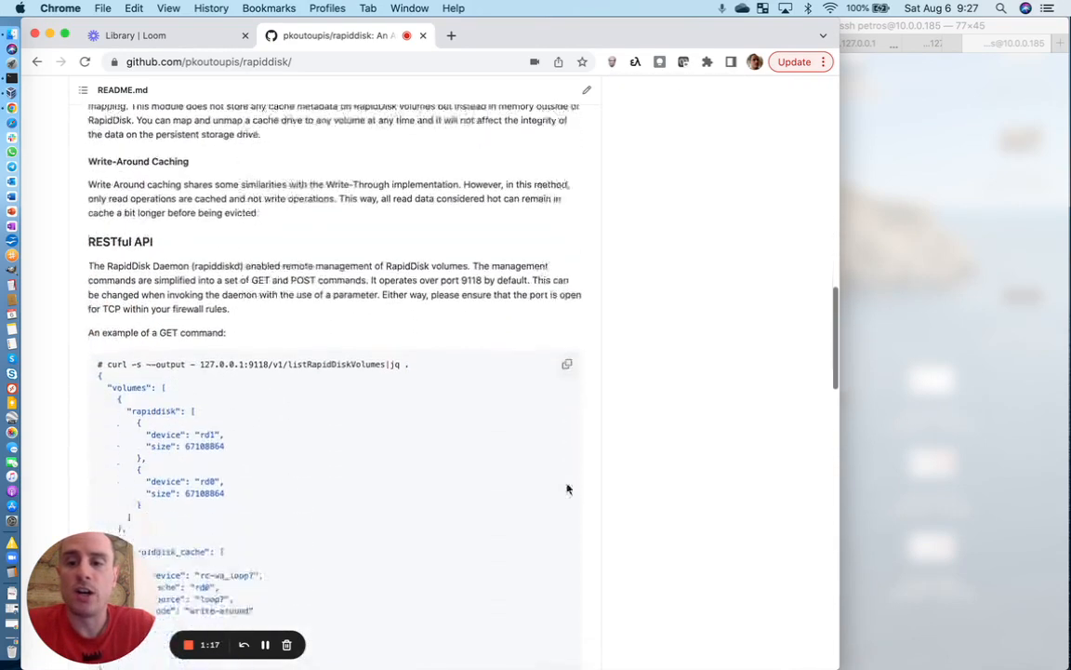
scroll(down, 3)
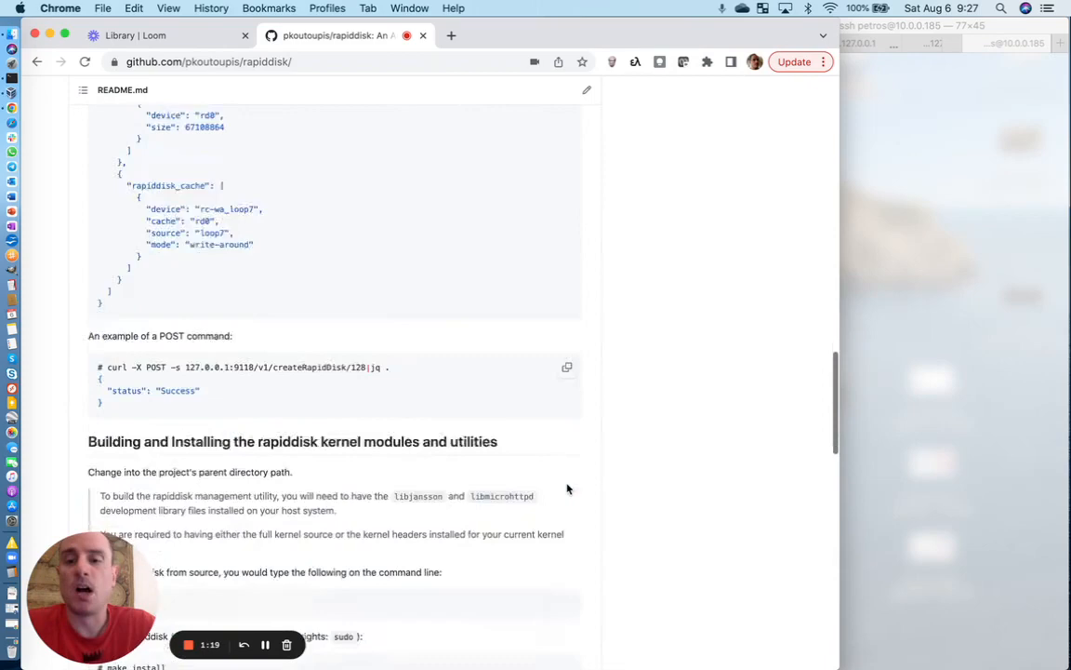
scroll(down, 3)
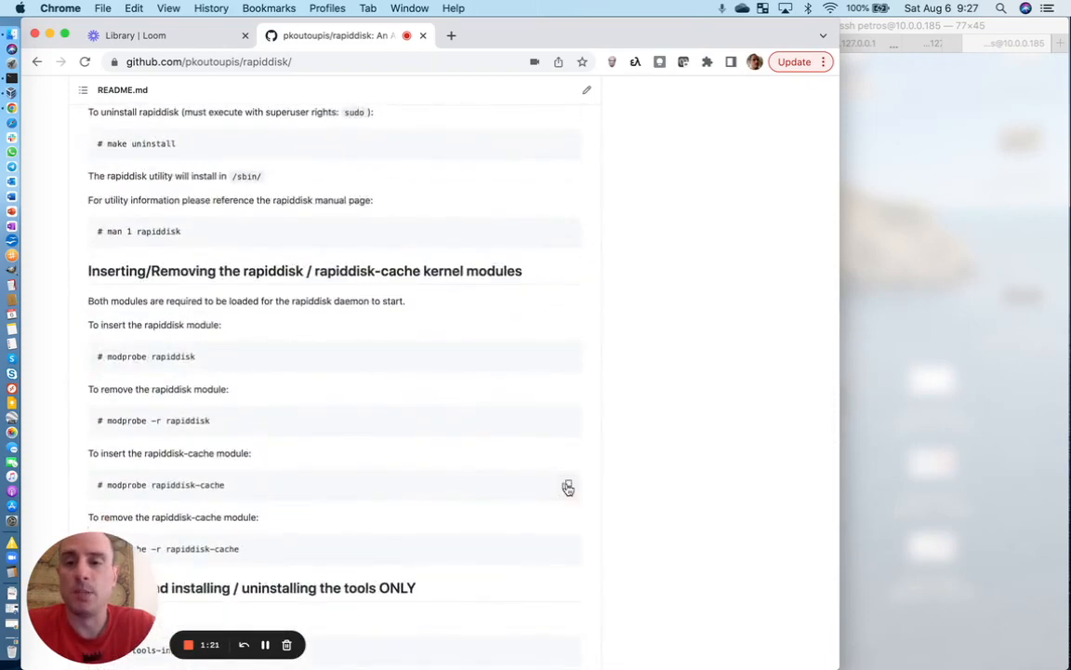
scroll(down, 3)
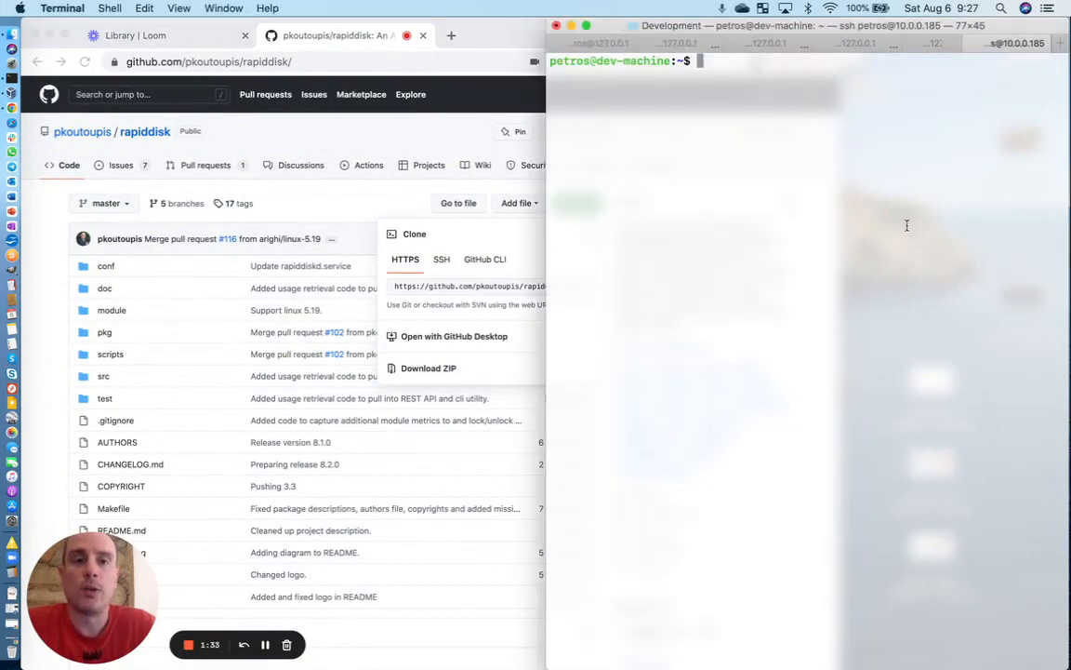
- Create a development directory and change into it
text(mkdir)
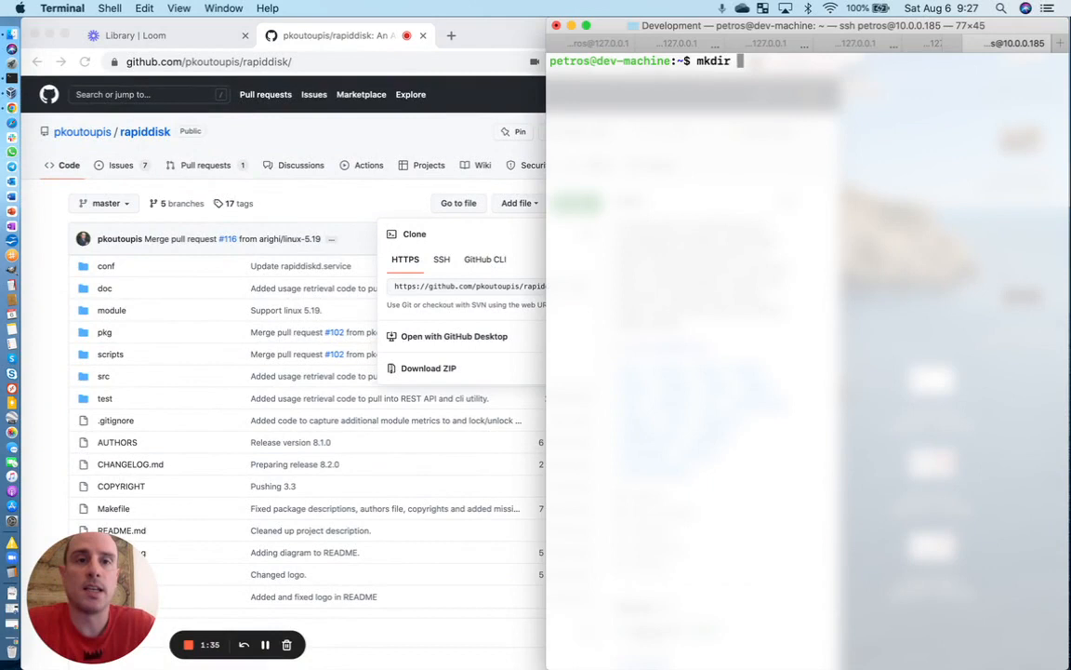
text(devel)
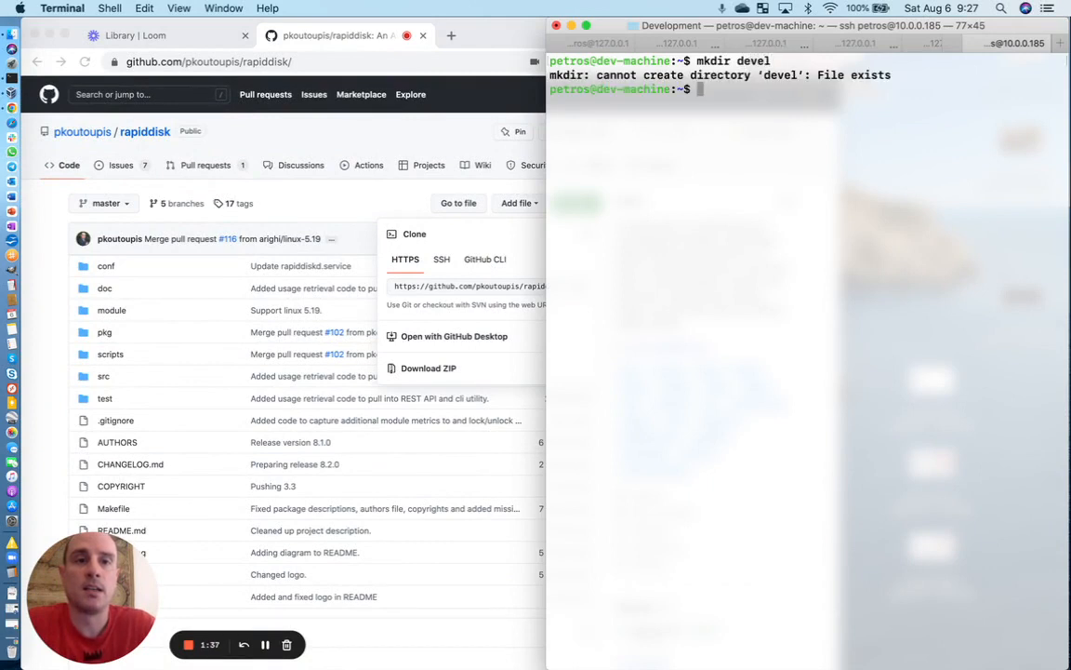
text(mkdir development)
text(cd development/)
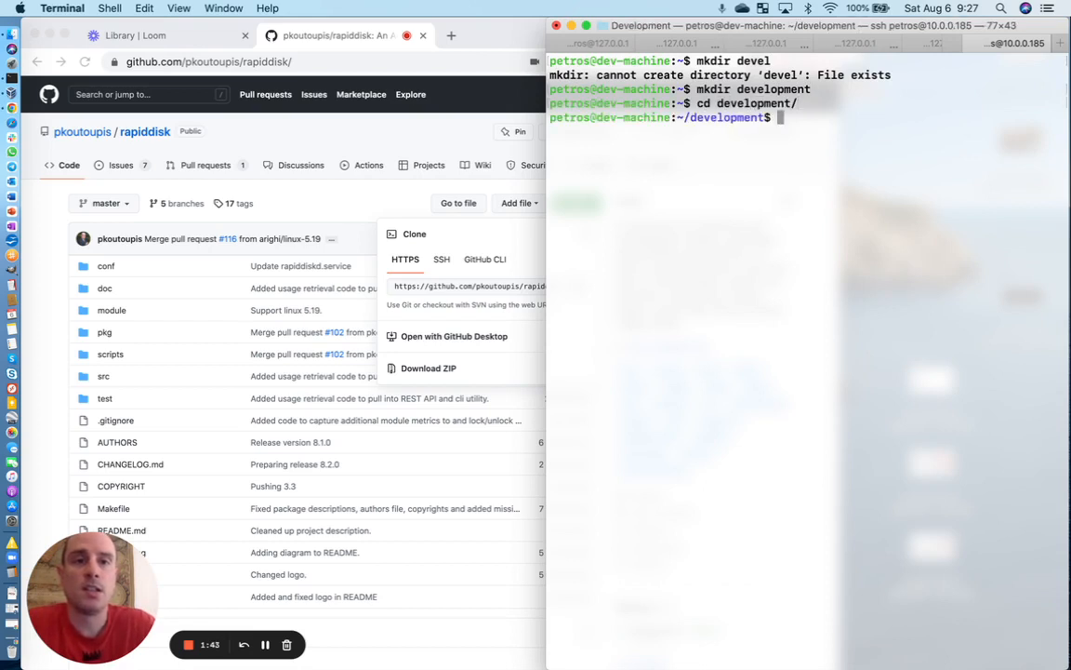
text(git clone)
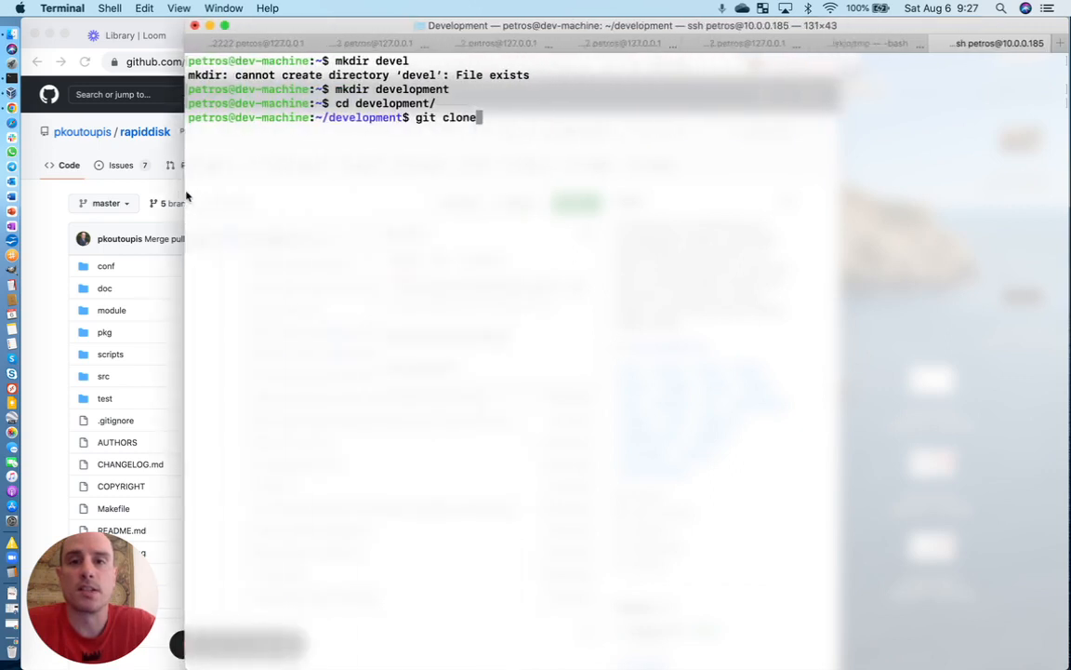
text(https://github.com/pkoutoupis/rapiddisk.git)
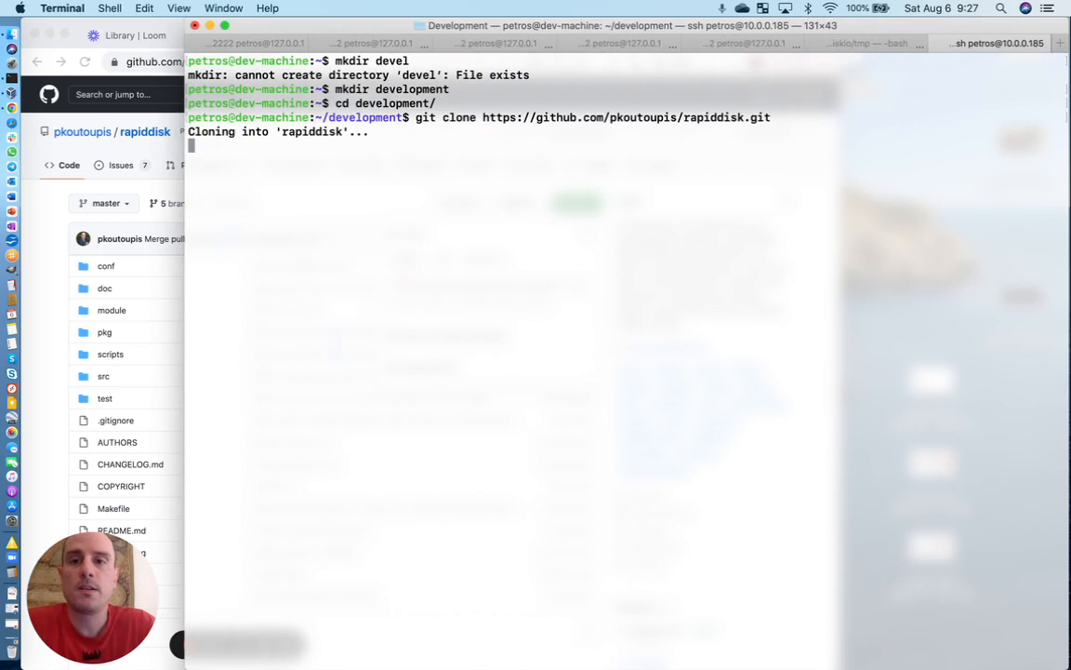
text(l)
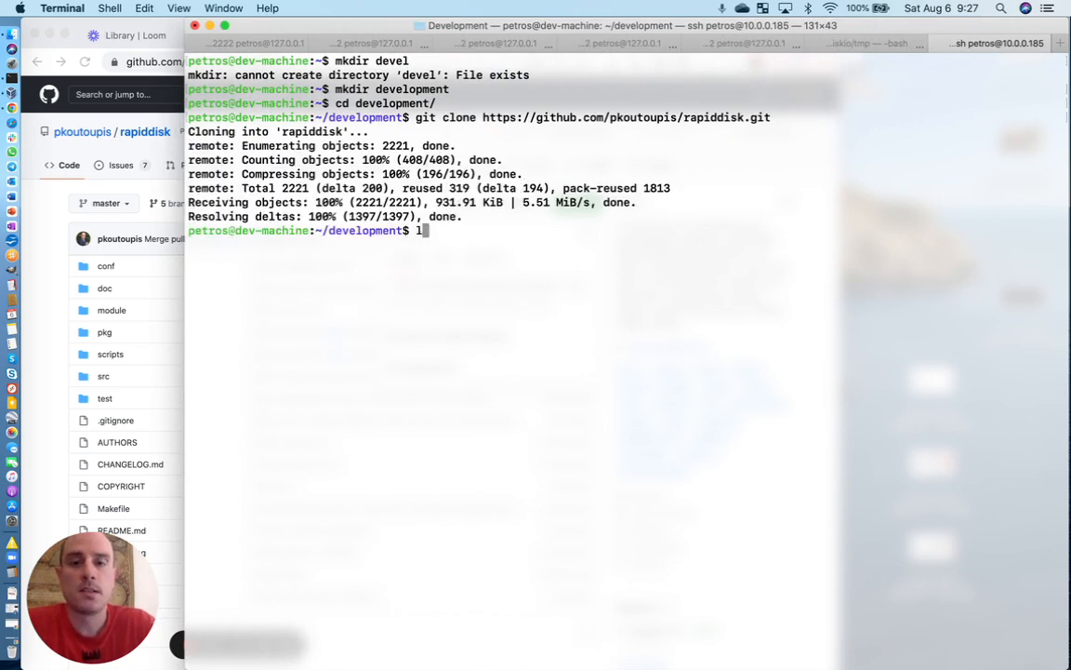
text(s)
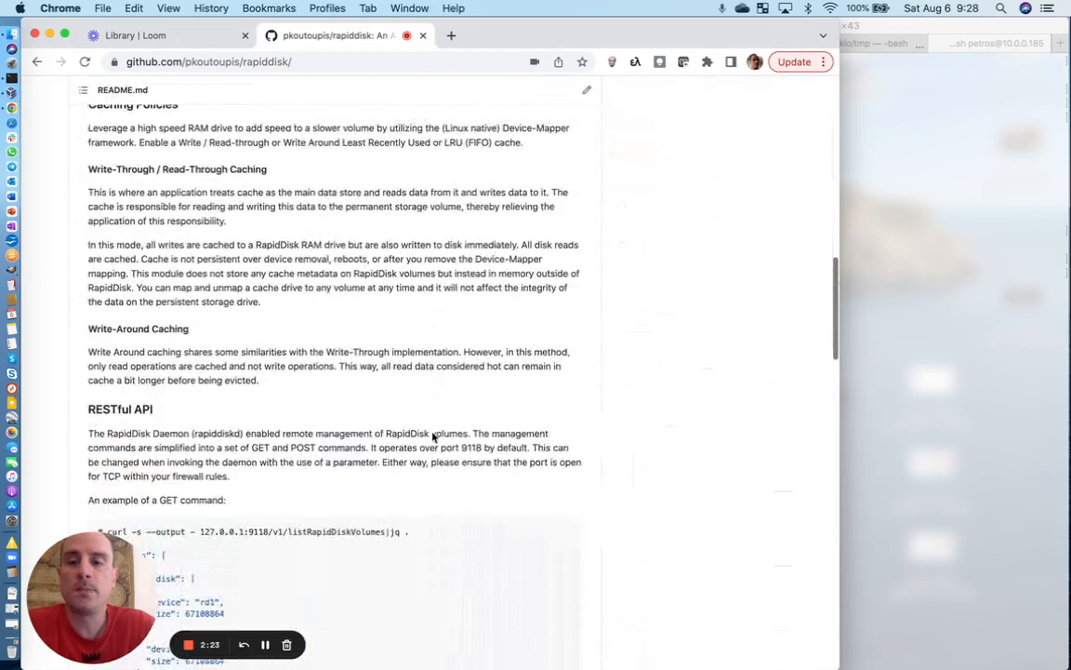
- Scroll the README to the 'Building and Installing the rapiddisk kernel modules and utilities' section
scroll(down, 3)
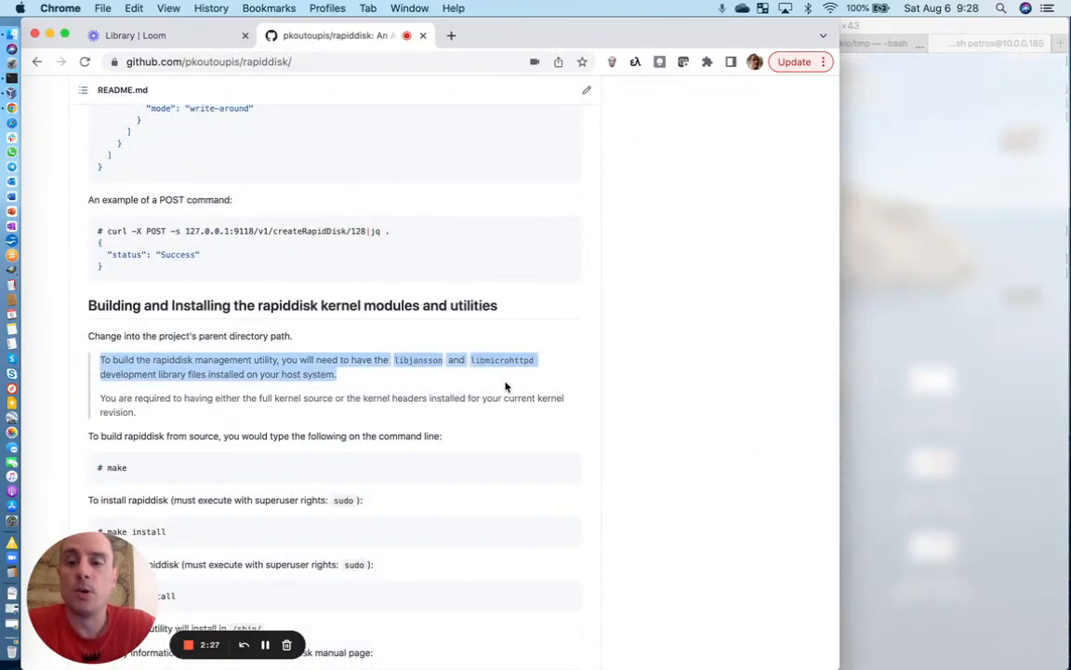
mouse_move(534, 399)
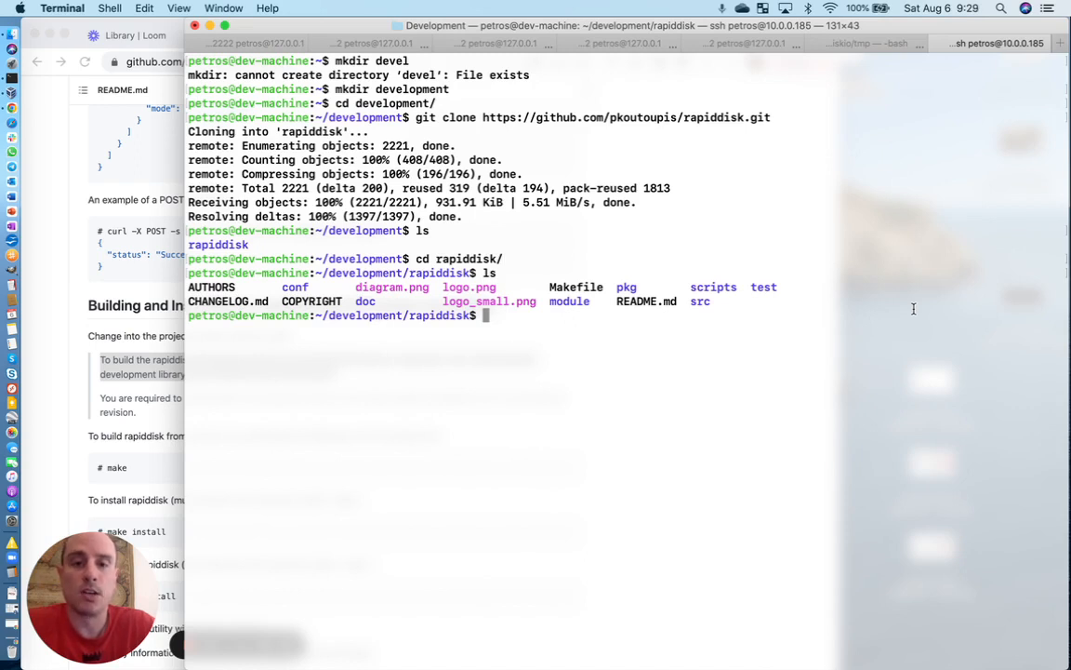
- Compile rapiddisk with make, then run sudo make install with the password
text(make)
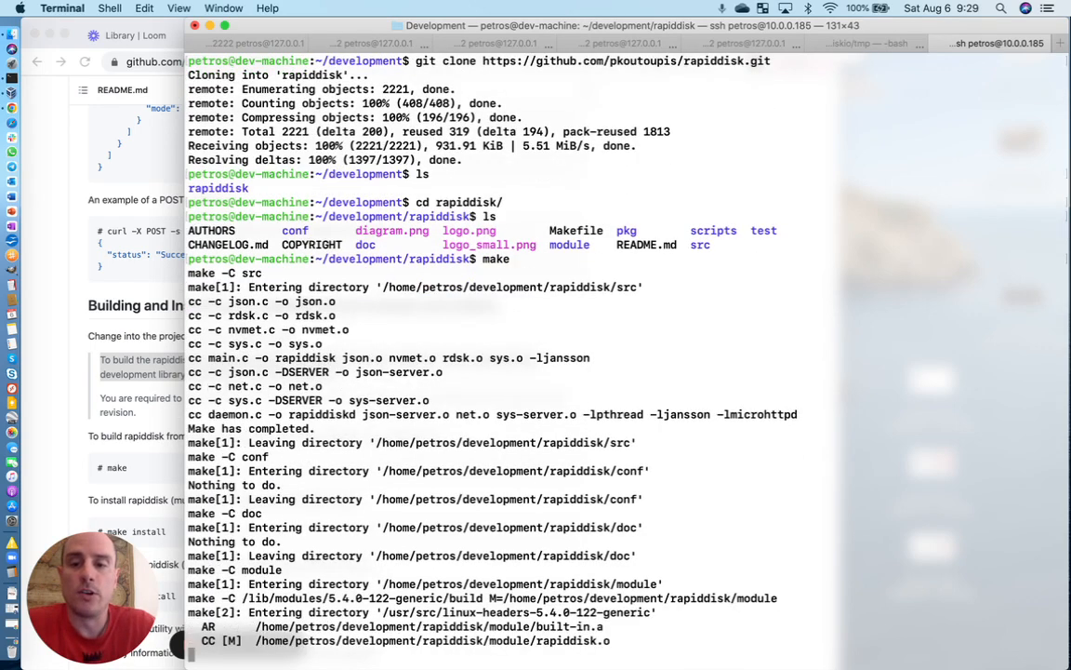
scroll(down, 3)
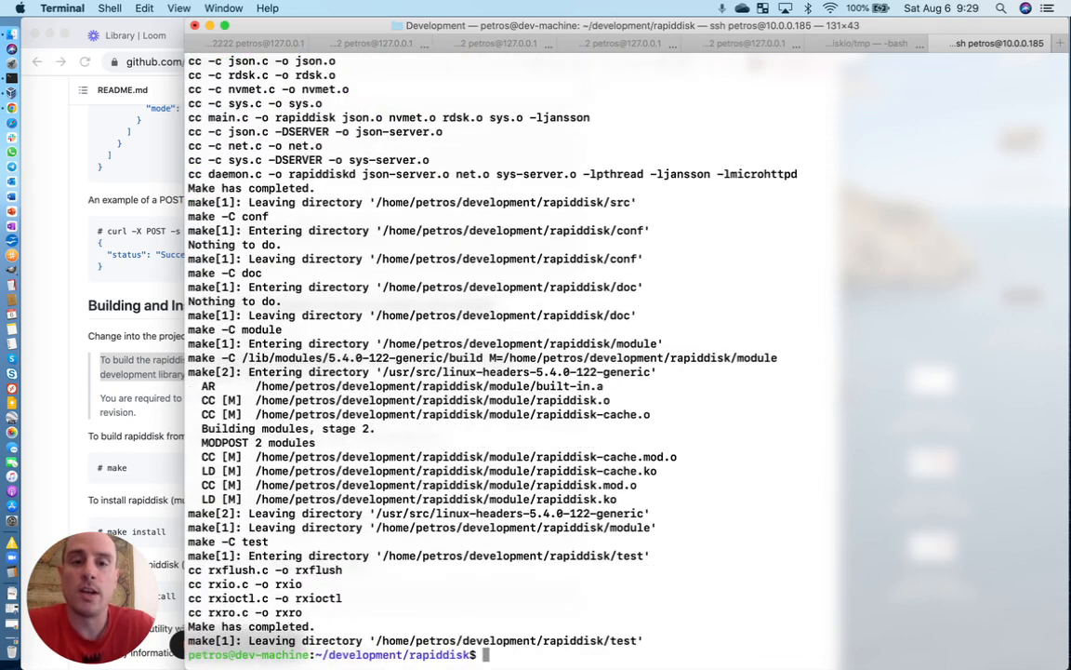
text(sudo)
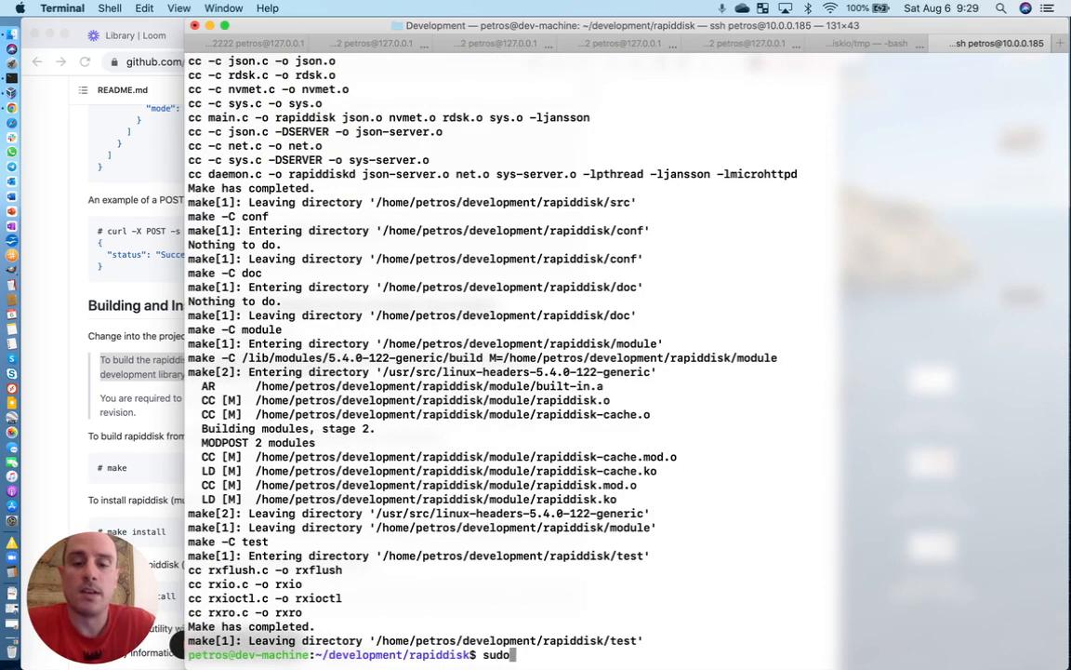
text(make install)
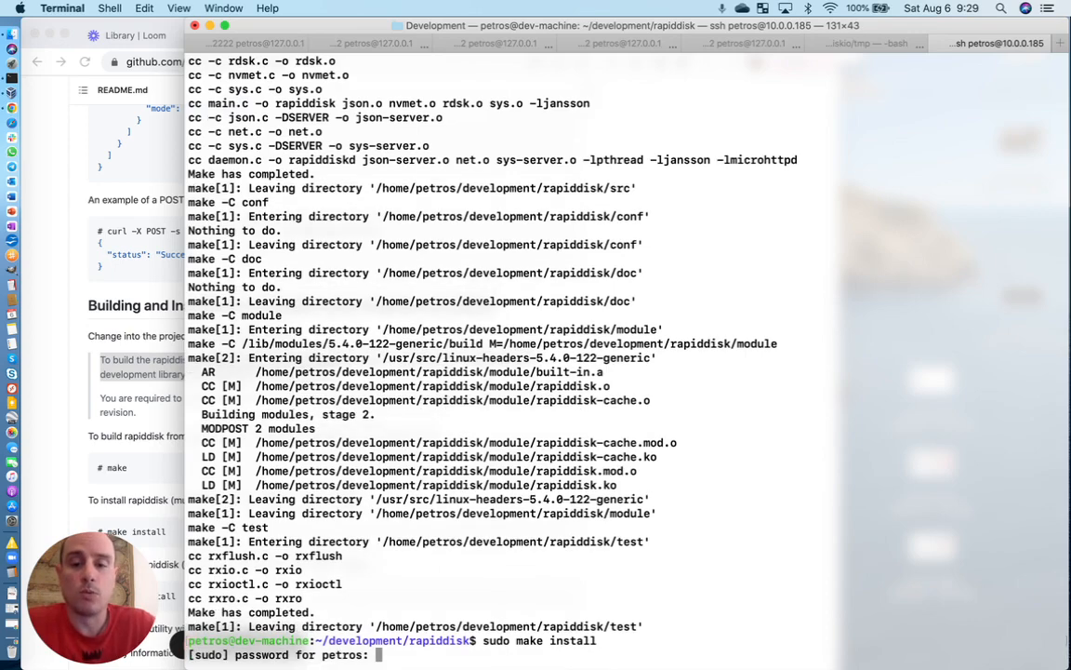
key(Return)
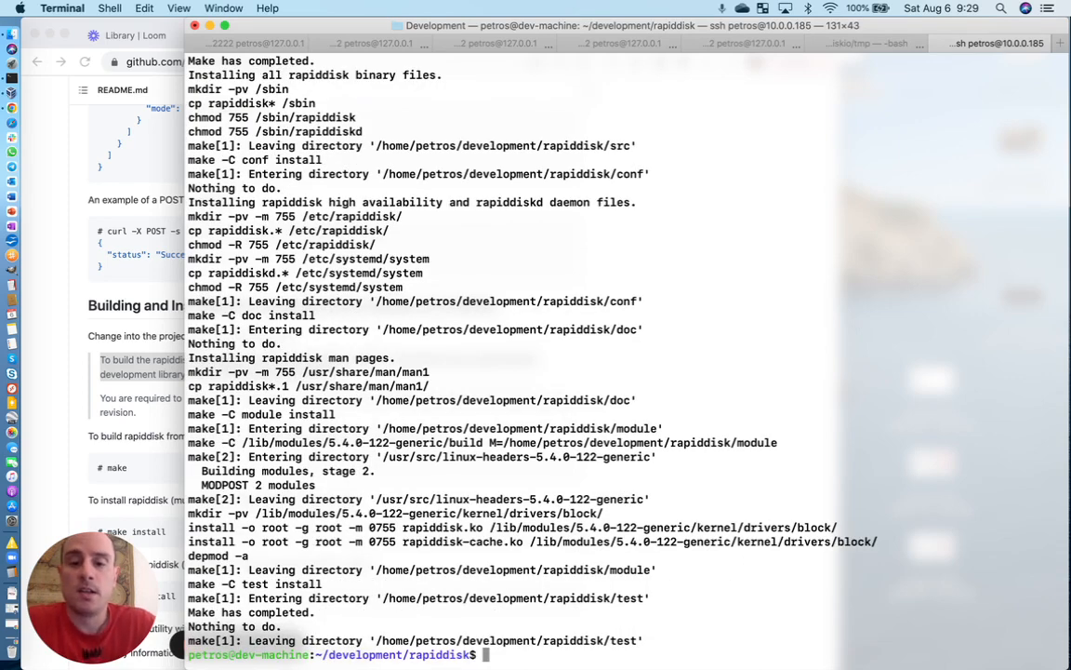
- Load the rapiddisk and rapiddisk_cache kernel modules with sudo modprobe
text(sudo)
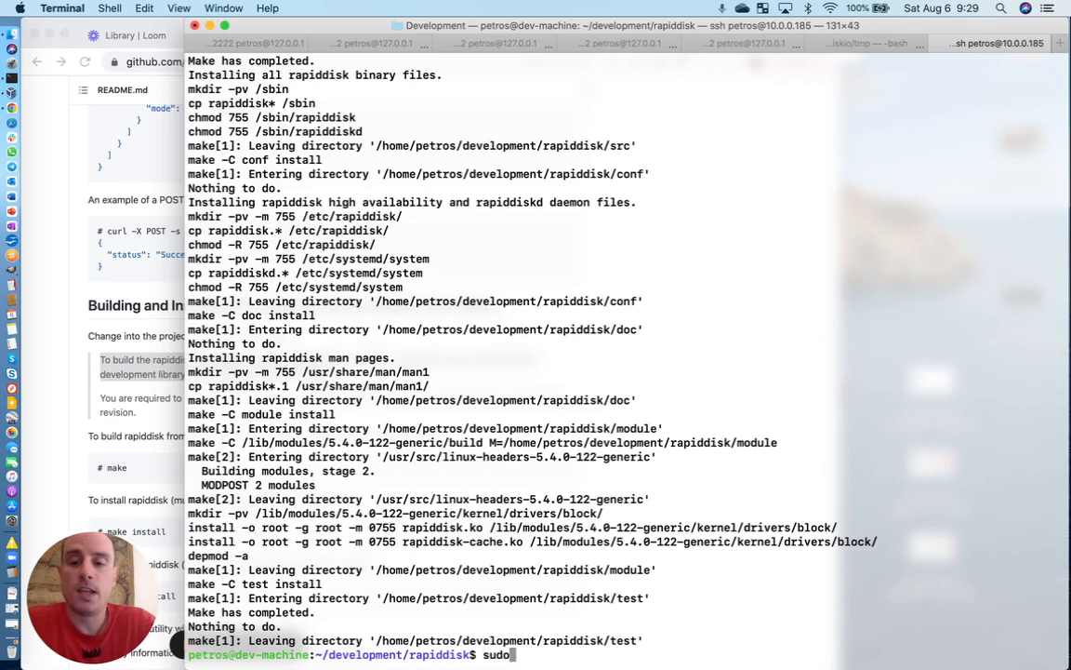
text(m)
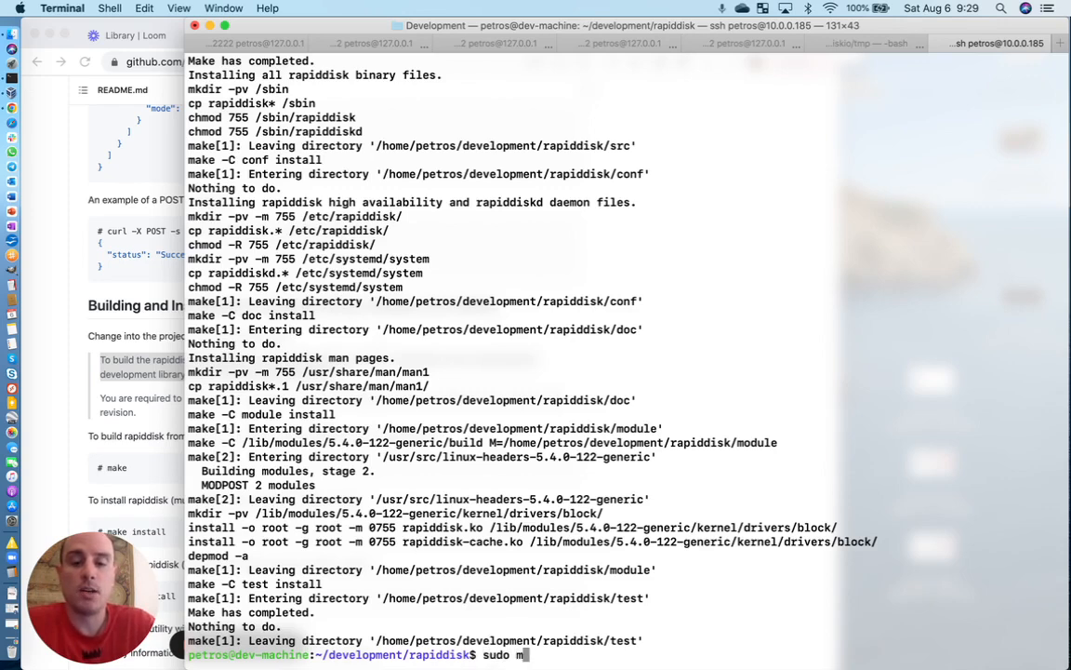
text(odprobe)
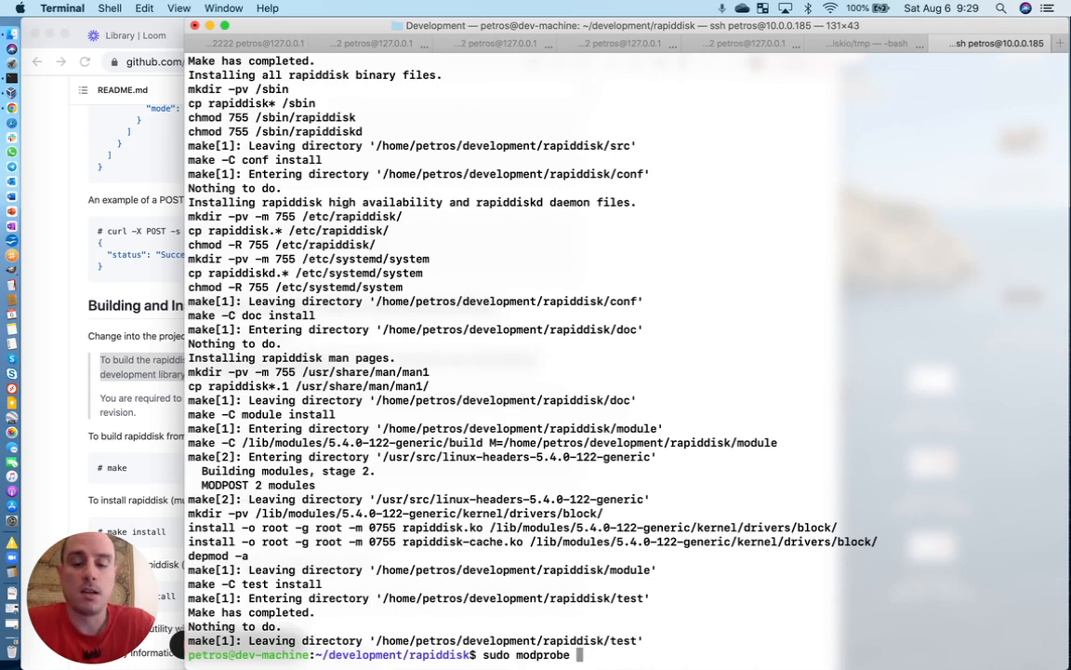
text(rapiddisk)
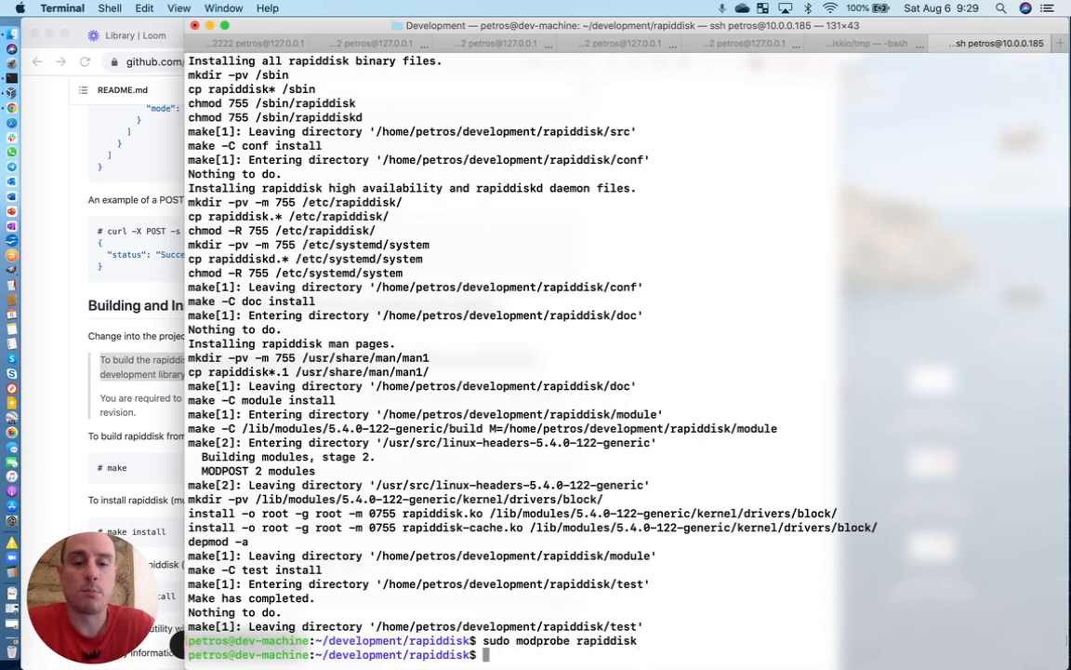
text(sudo modprobe rapiddisk_cache)
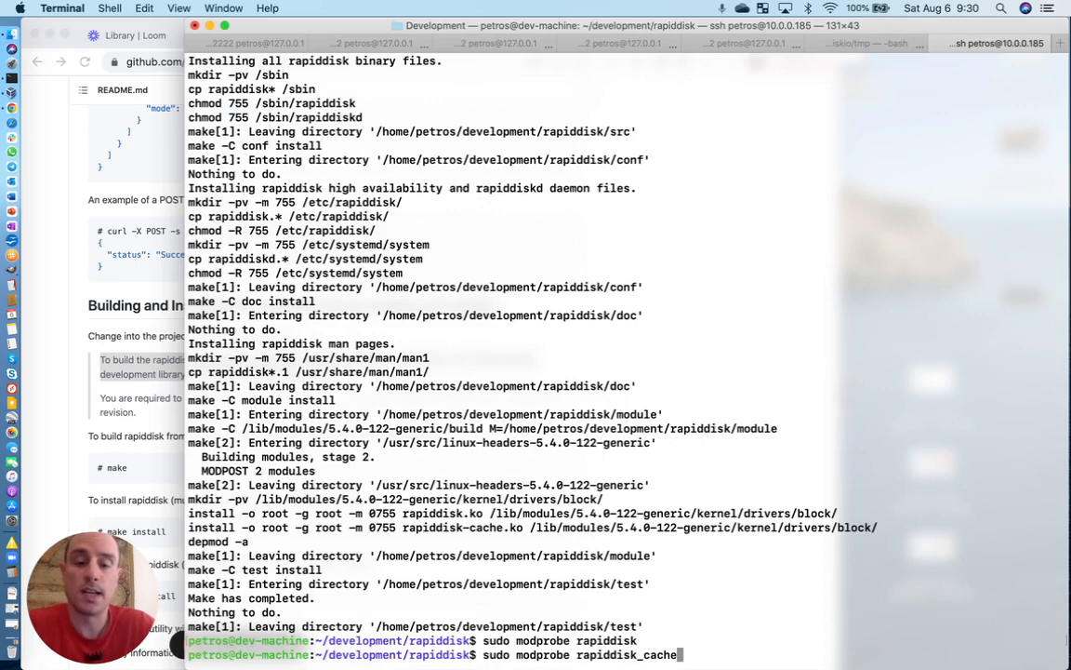
key(Return)
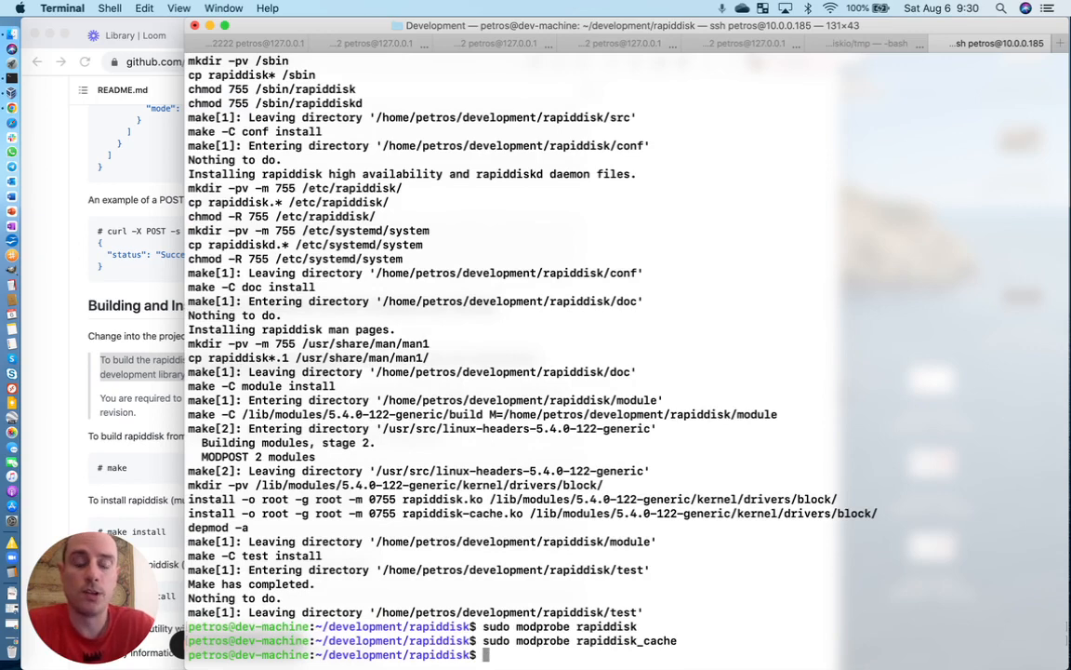
- Confirm both modules via lsmod|grep rapiddisk and begin a sudo rapiddisk command
text(lsmod|grep rapiddisk)
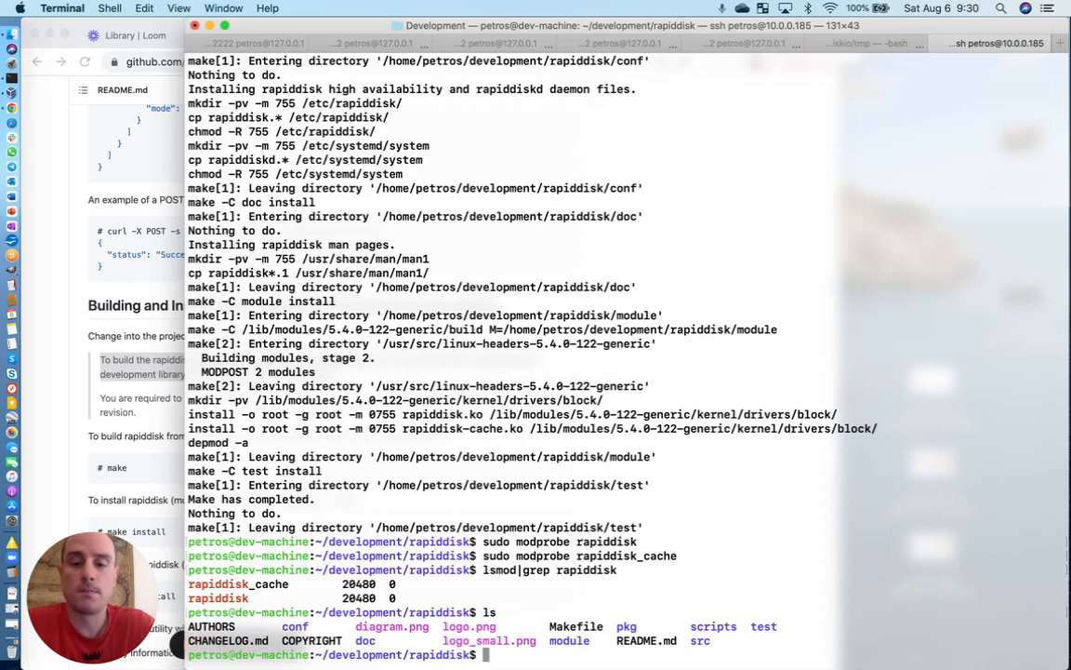
text(sudo rapiddisk)
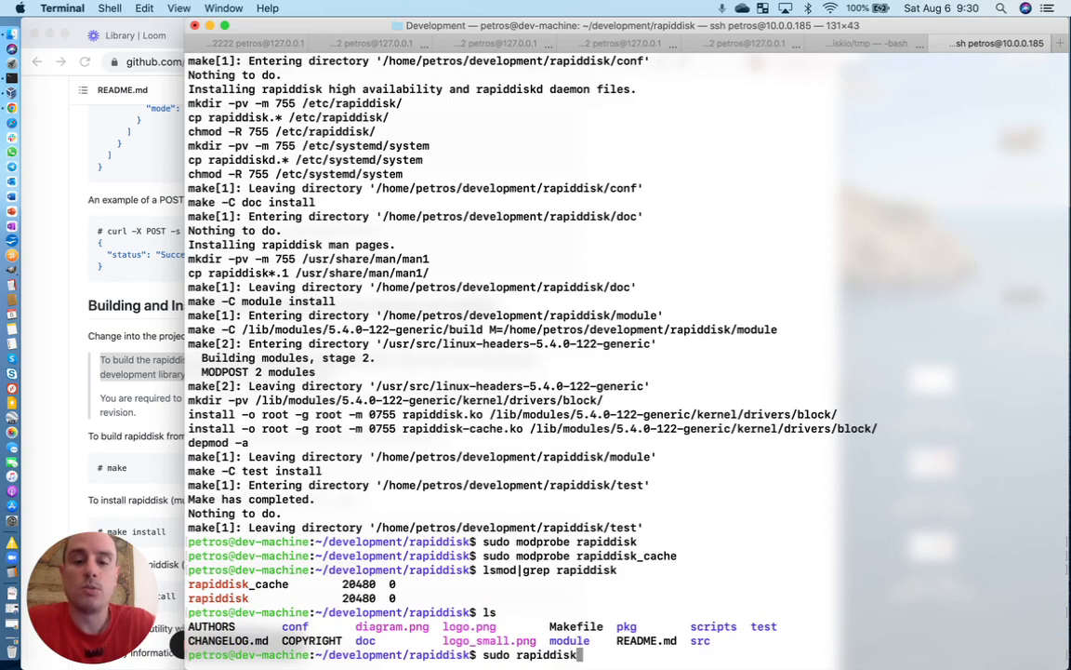
- Show the rapiddisk usage help with sudo rapiddisk -h
text(-h)
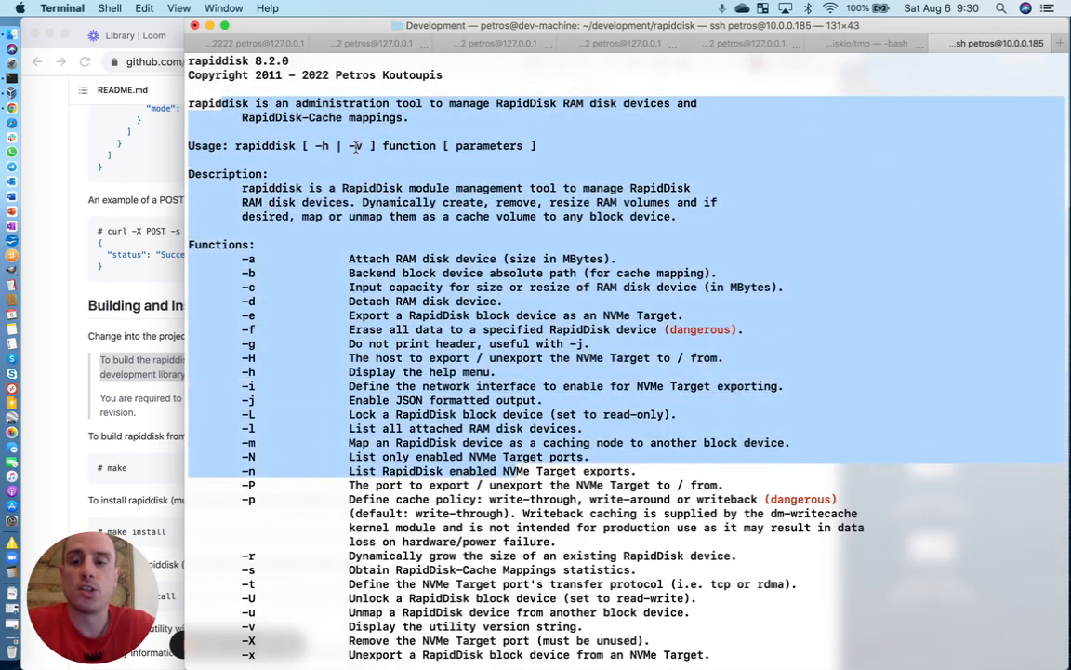
scroll(down, 3)
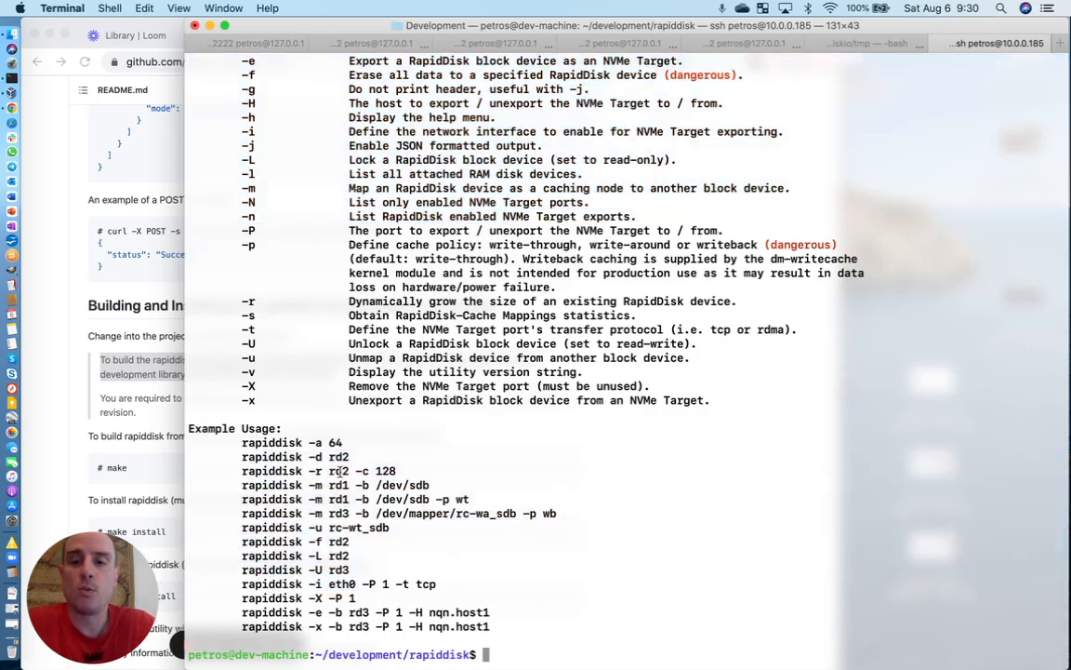
mouse_move(745, 553)
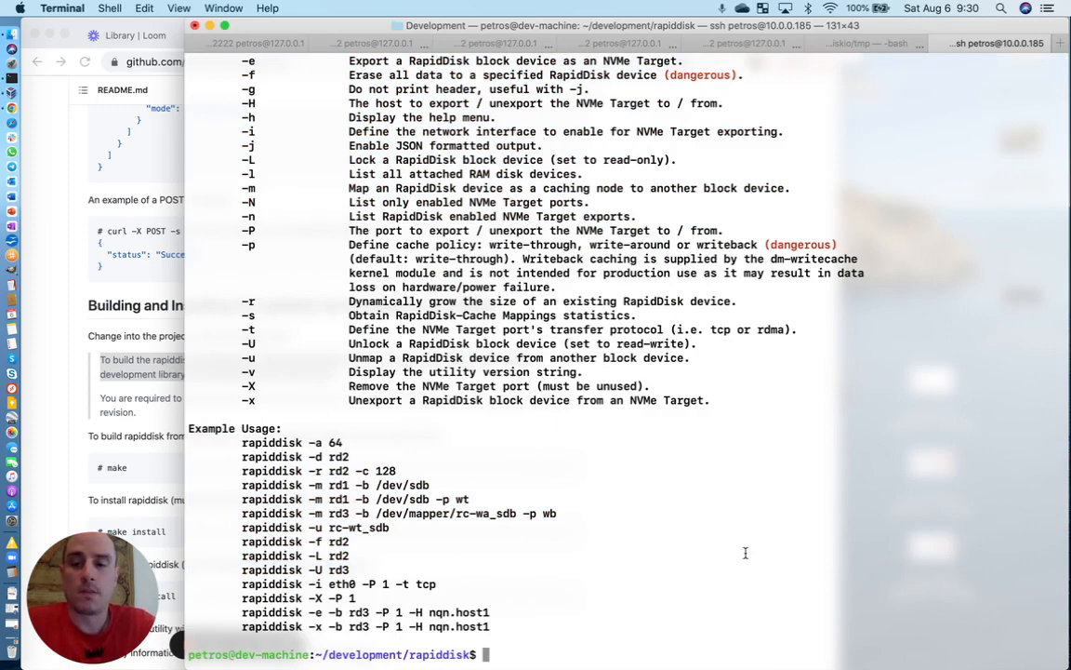
- Attach RAM disks rd0 of 512 MB and rd1 of 128 MB with sudo rapiddisk -a
text(sudo)
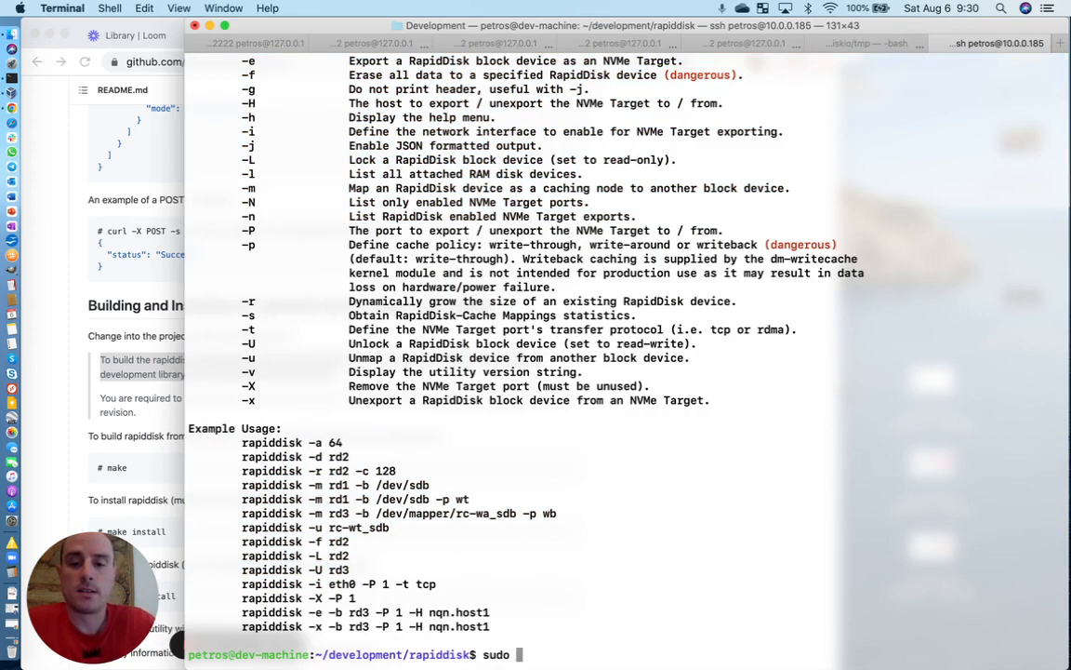
text(rapiddisk -)
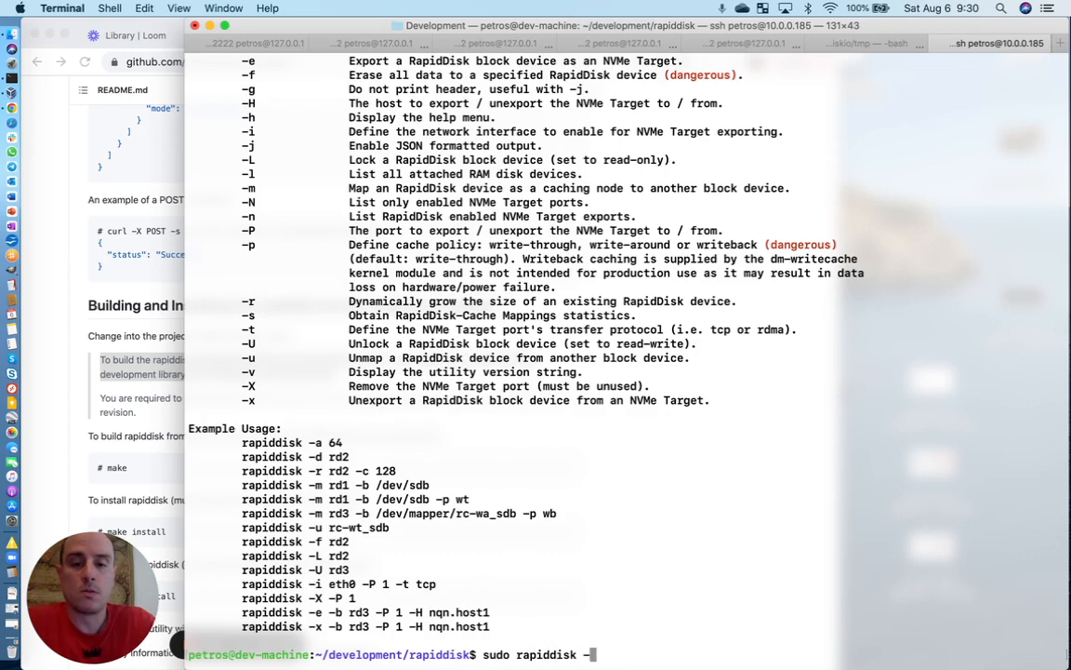
text(a)
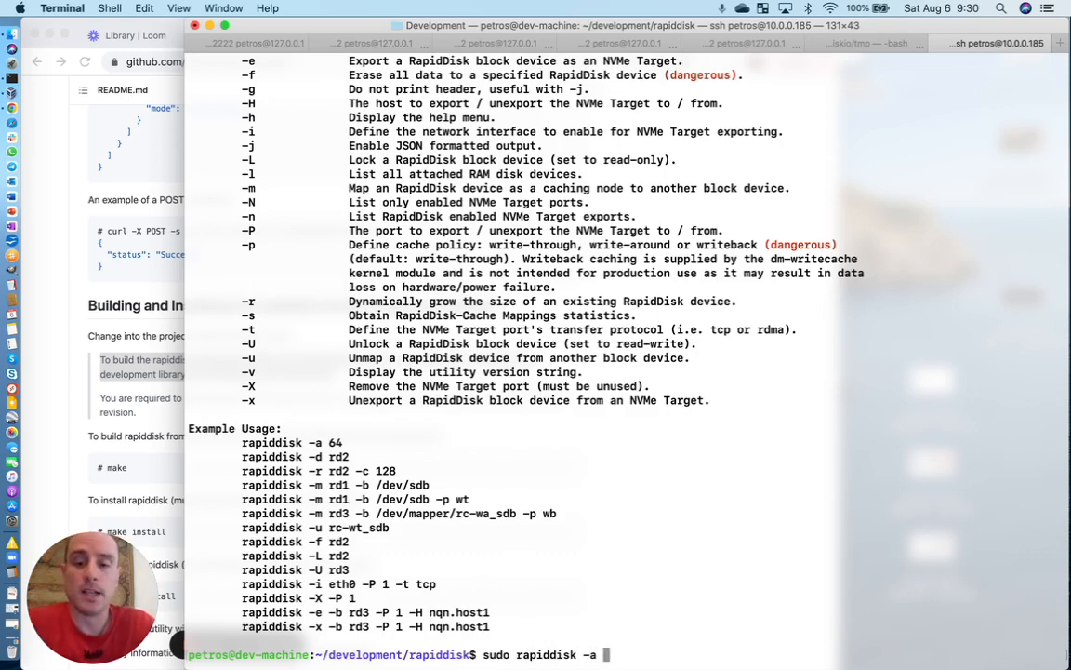
text(512)
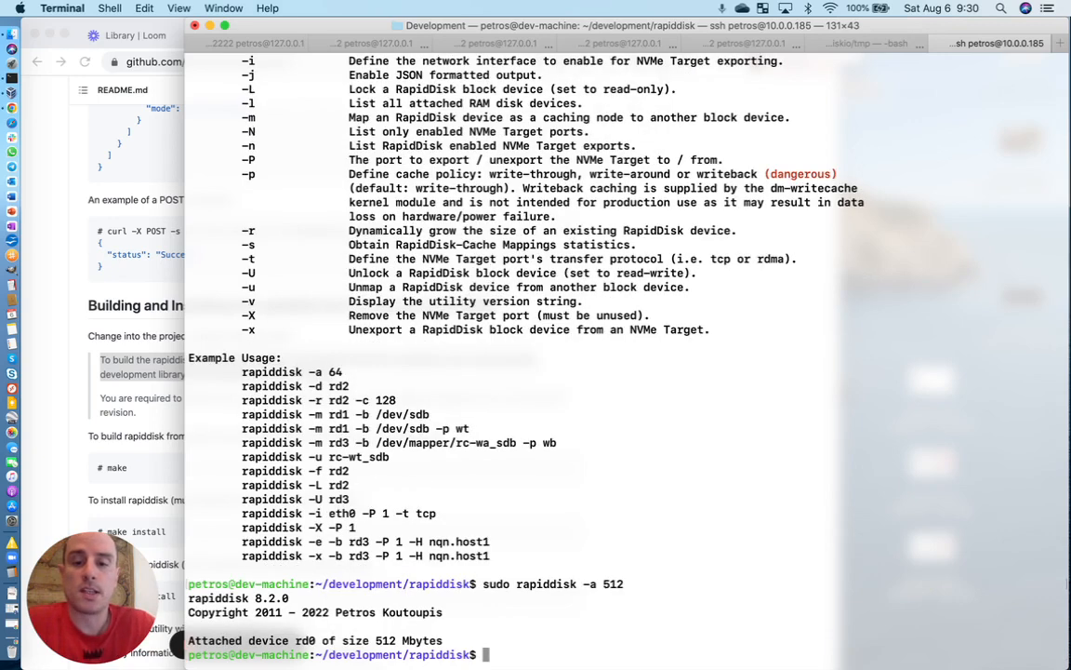
text(sudo rapiddisk -a 128)
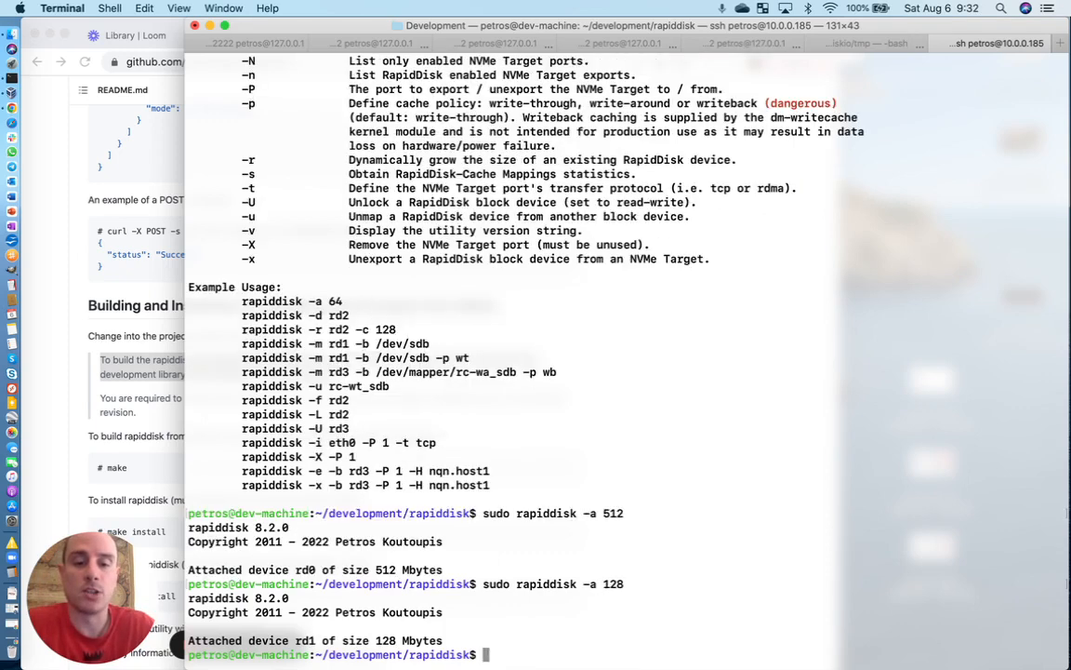
- List rd0 and rd1 with sudo rapiddisk -l and show /dev/rd* block devices
text(sudo rapiddisk -l)
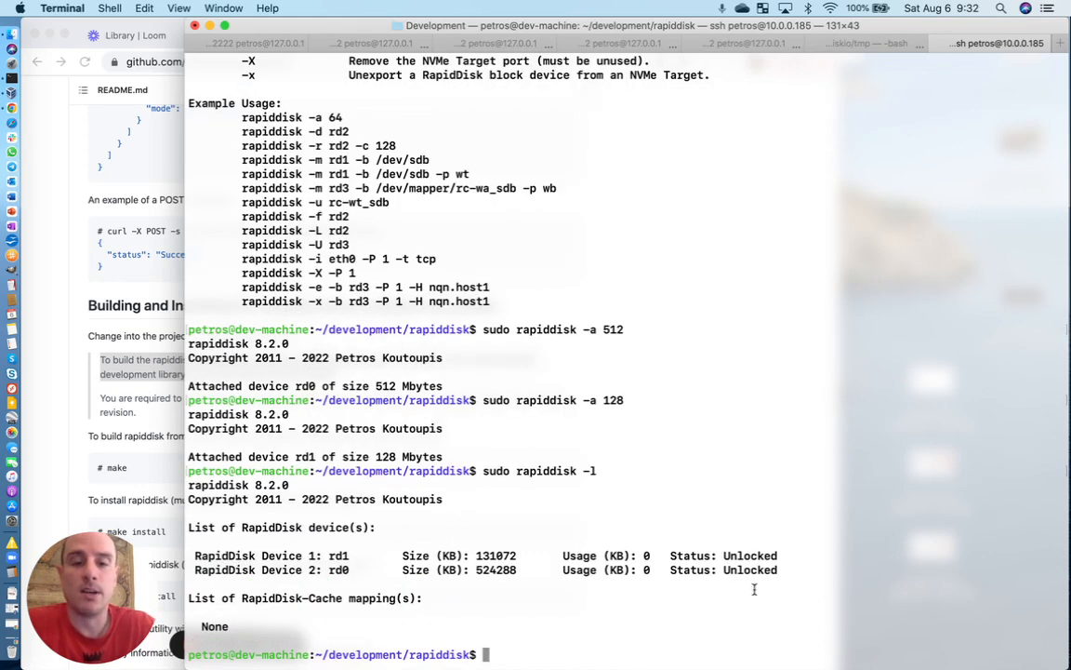
drag(196, 555, 778, 569)
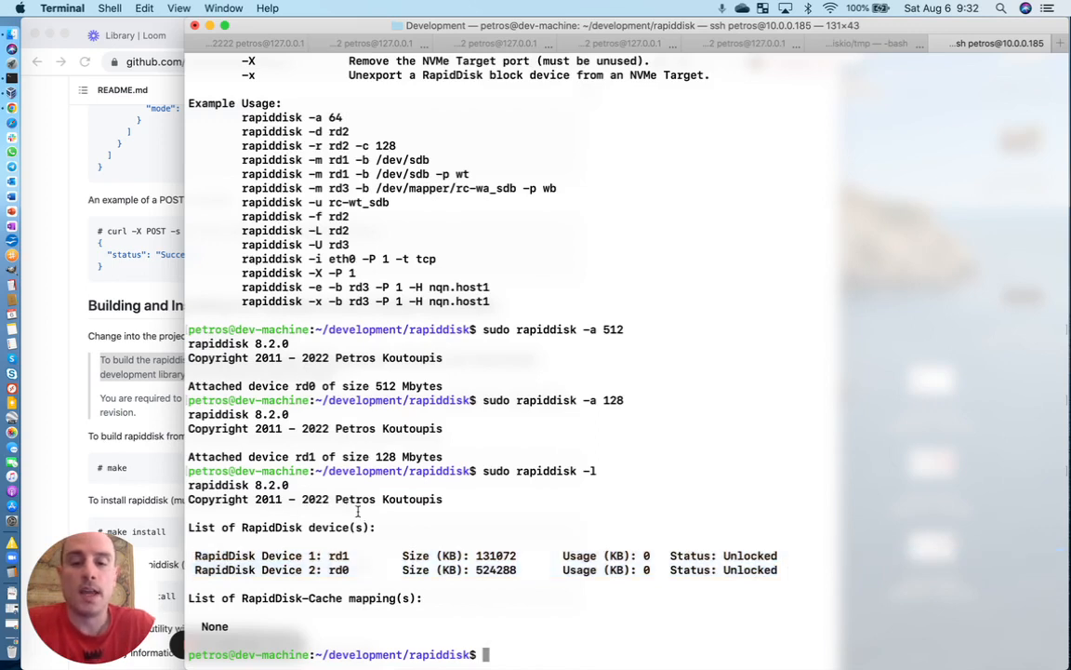
text(ls /dev/)
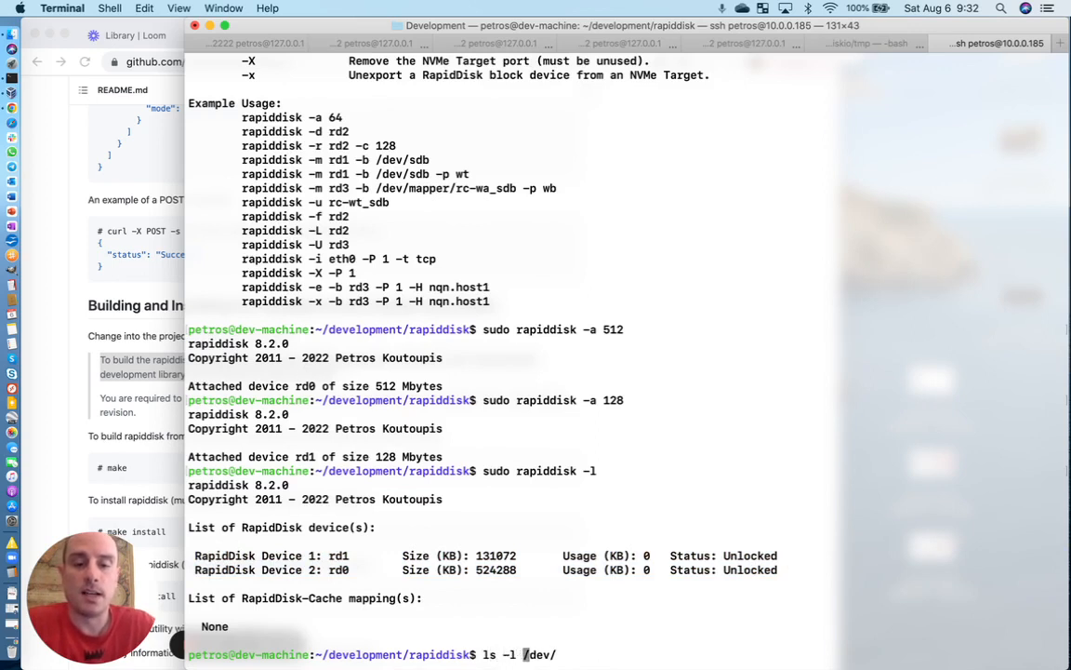
text(rd*)
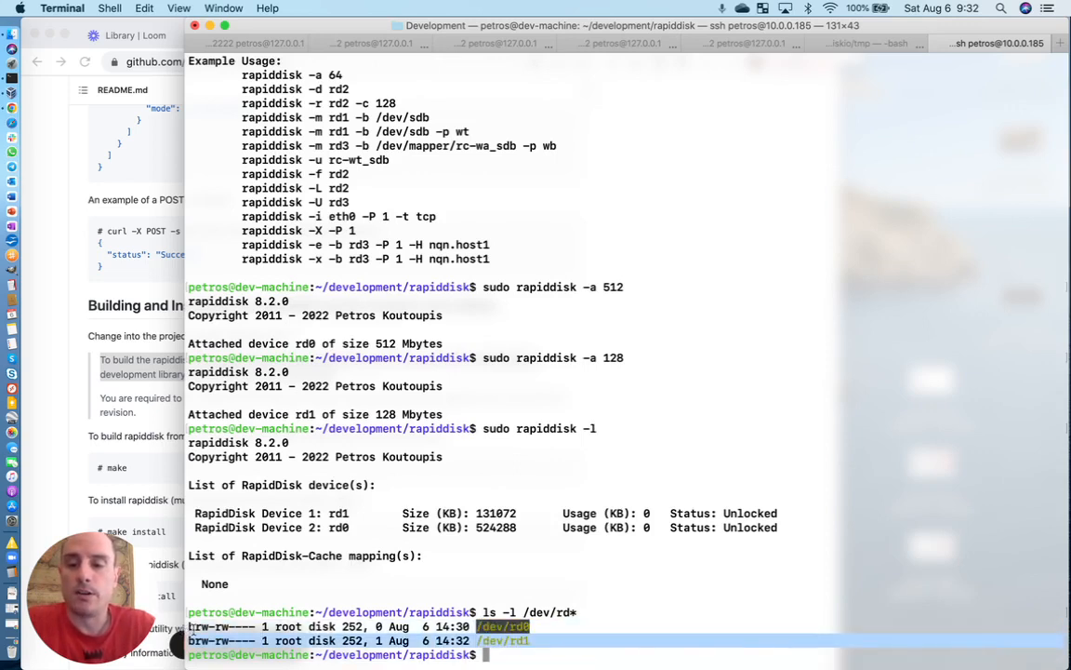
- List the /sys/block/rd* entries, then clear the screen
text(l)
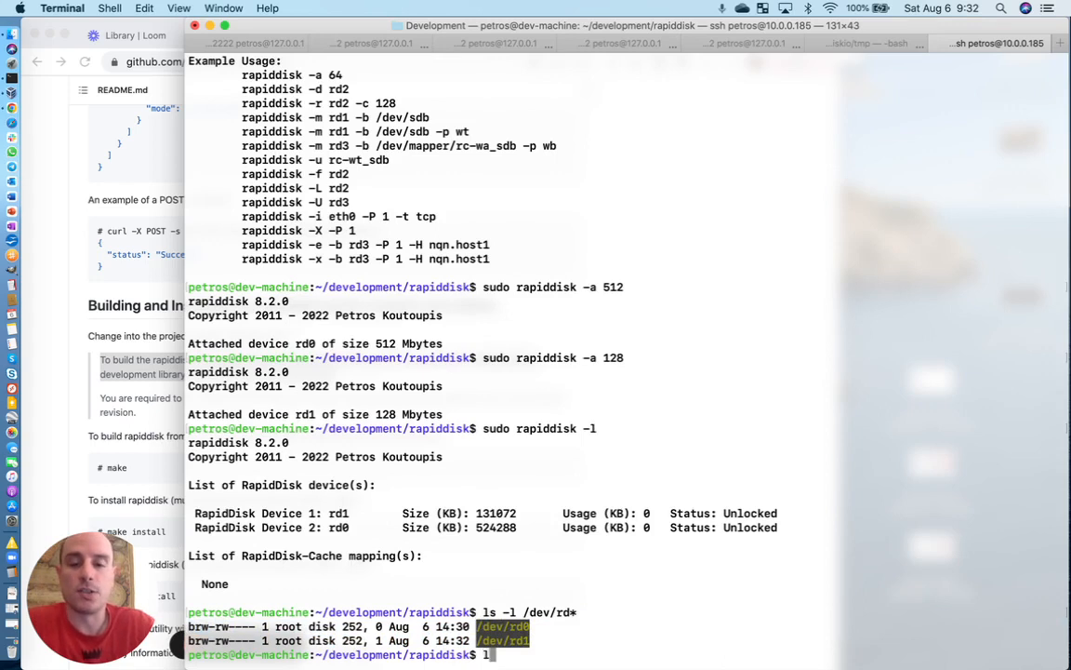
text(s /sys/rd*)
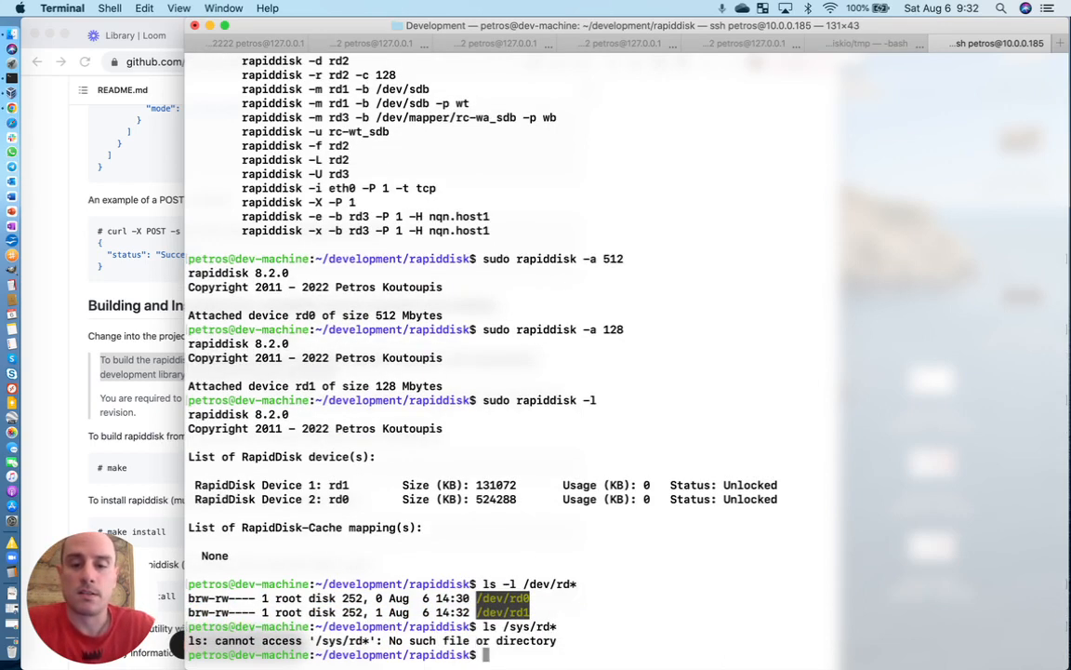
text(ls /sys/b.o)
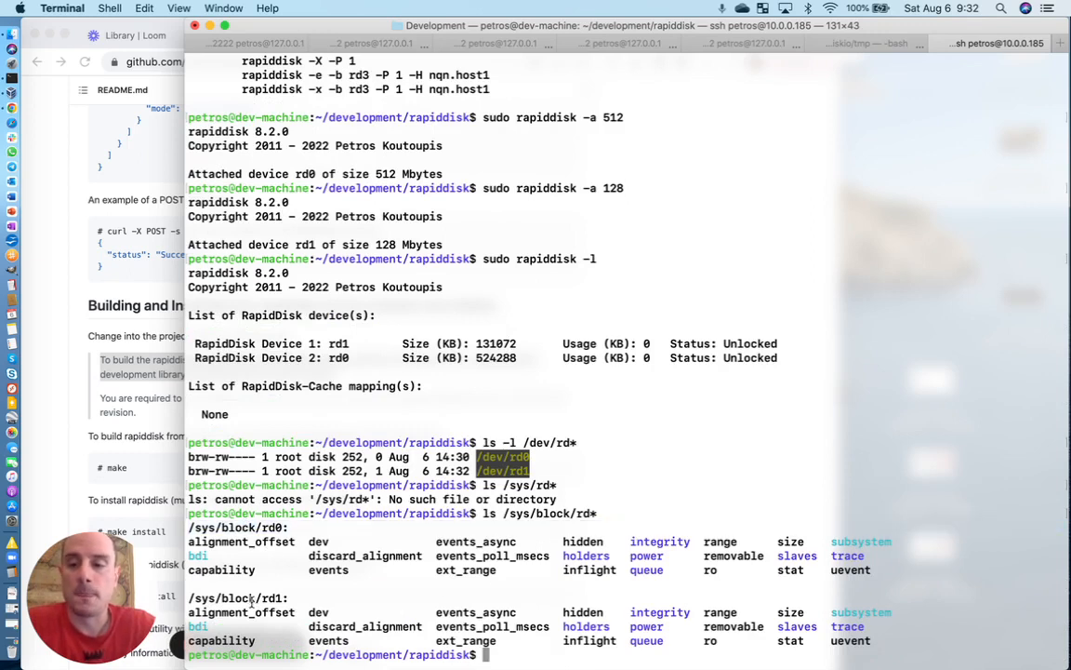
mouse_move(696, 532)
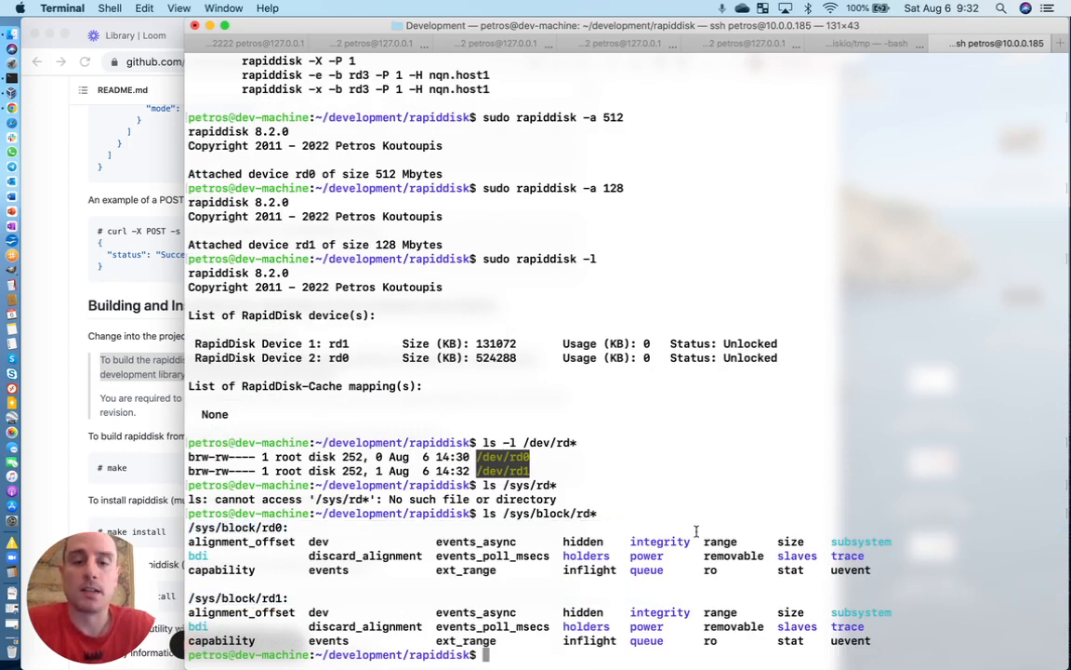
text(clear)
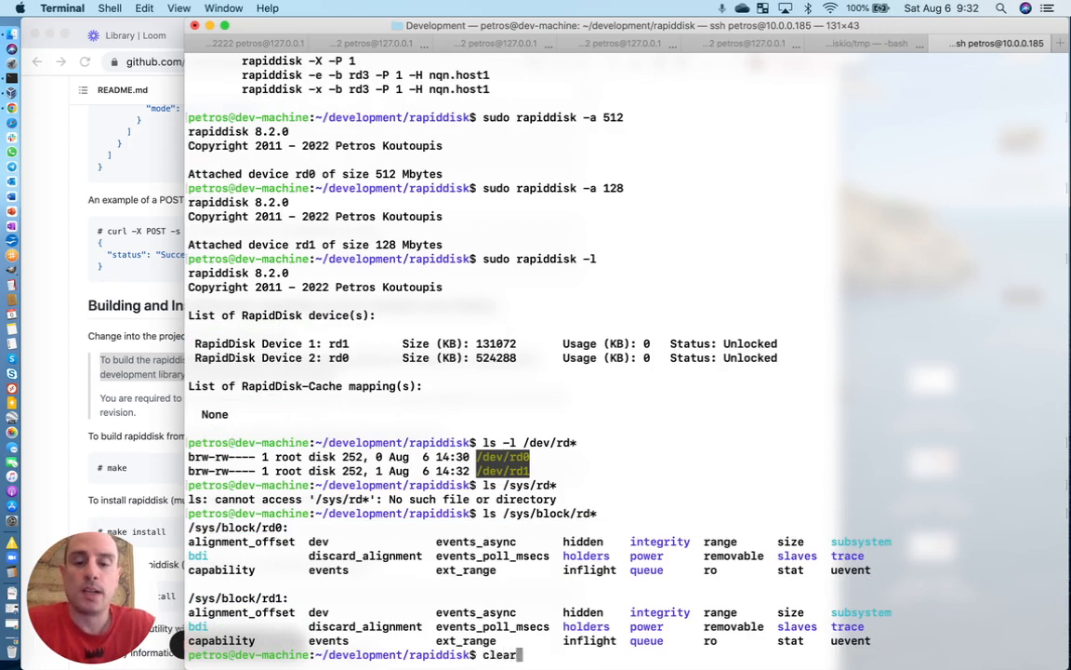
- Write 32 MB to rd1 with sudo dd if=/dev/urandom of=/dev/rd1 bs=1M count=32
key(Return)
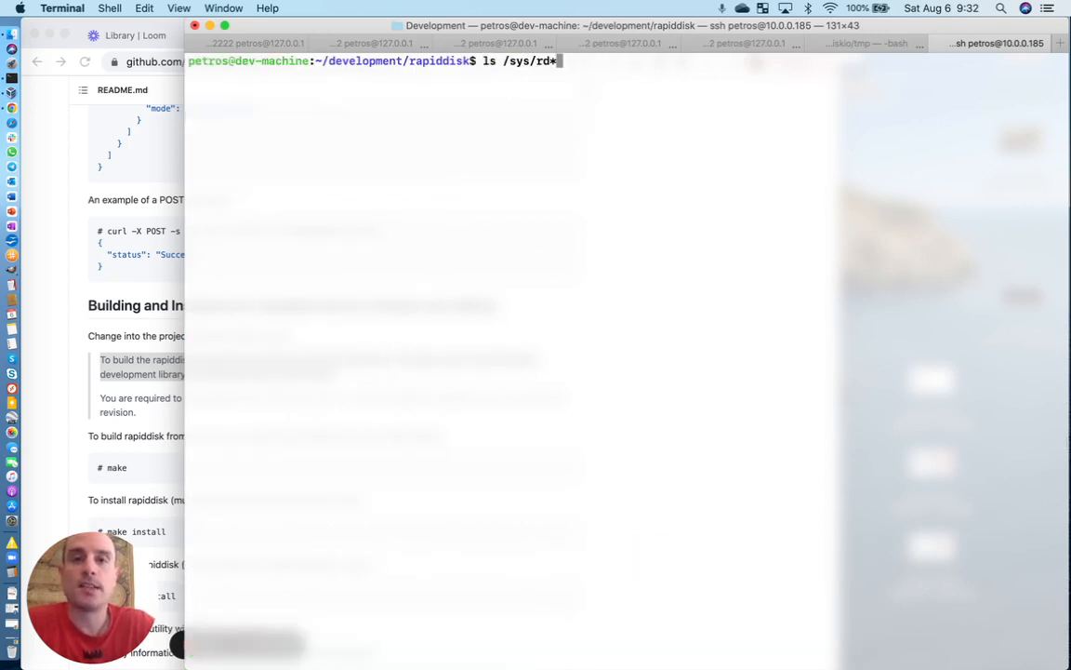
text(sudo rapiddisk -a 128)
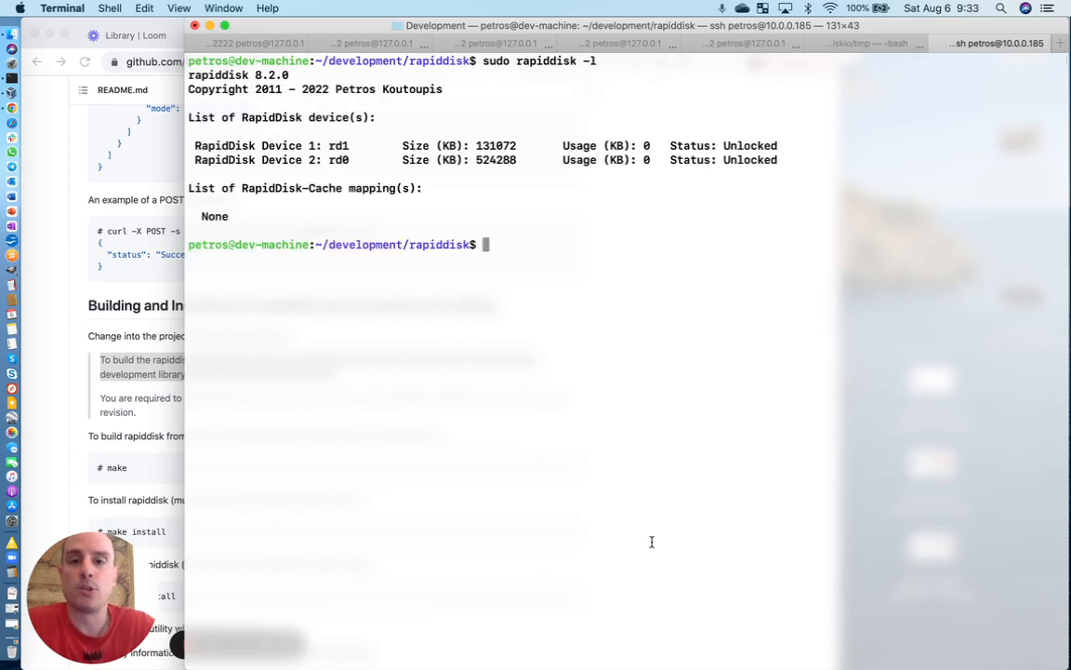
text(dd if)
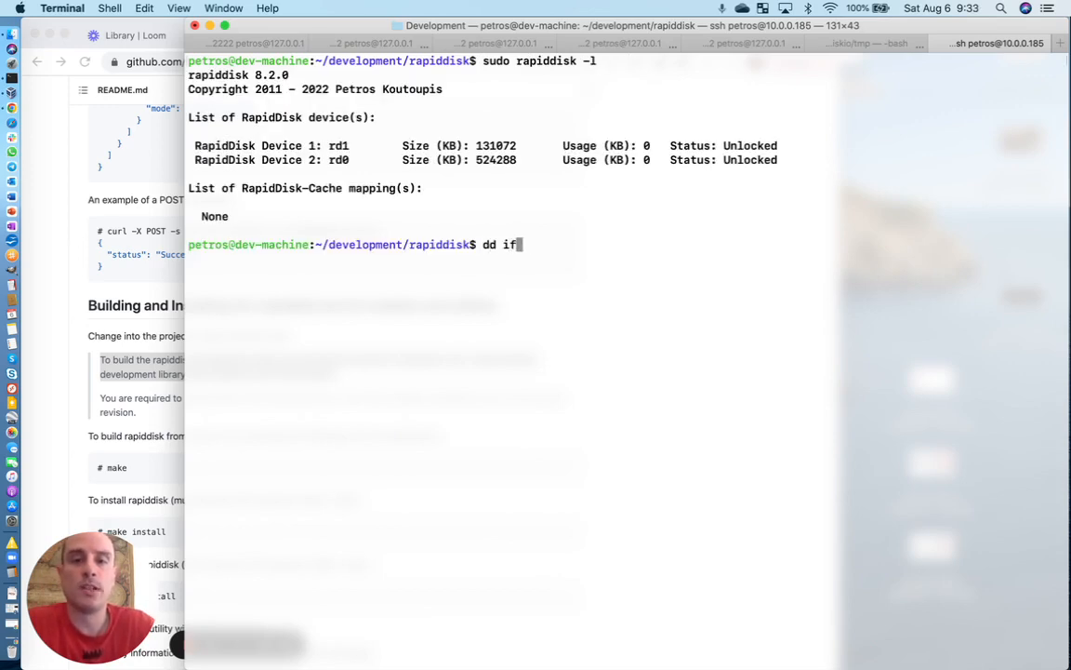
text(=/de)
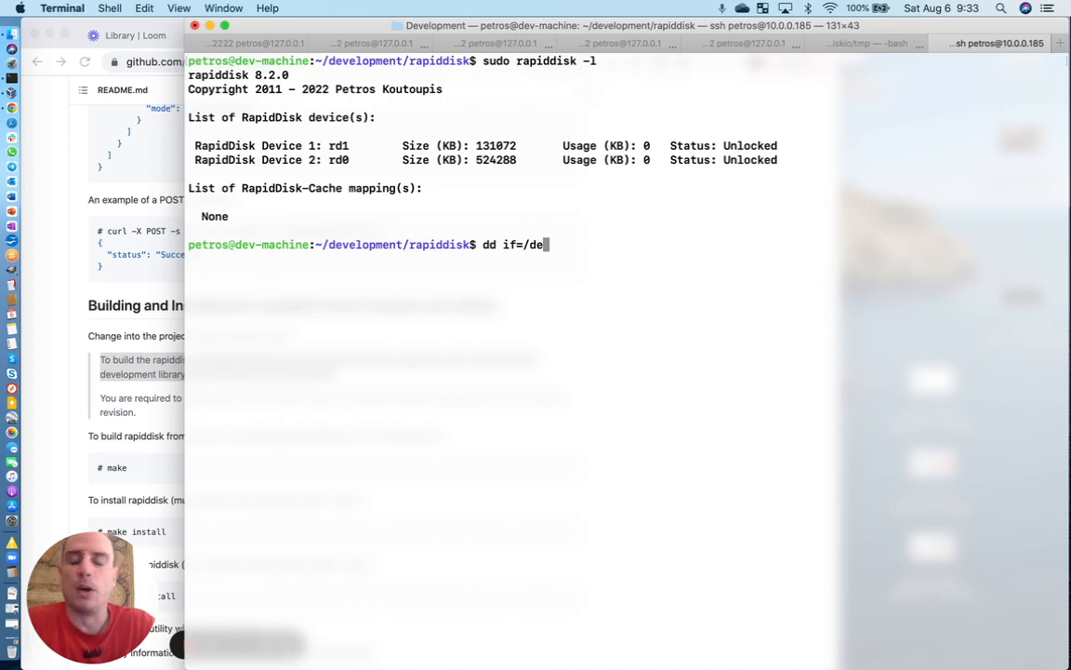
text(v/)
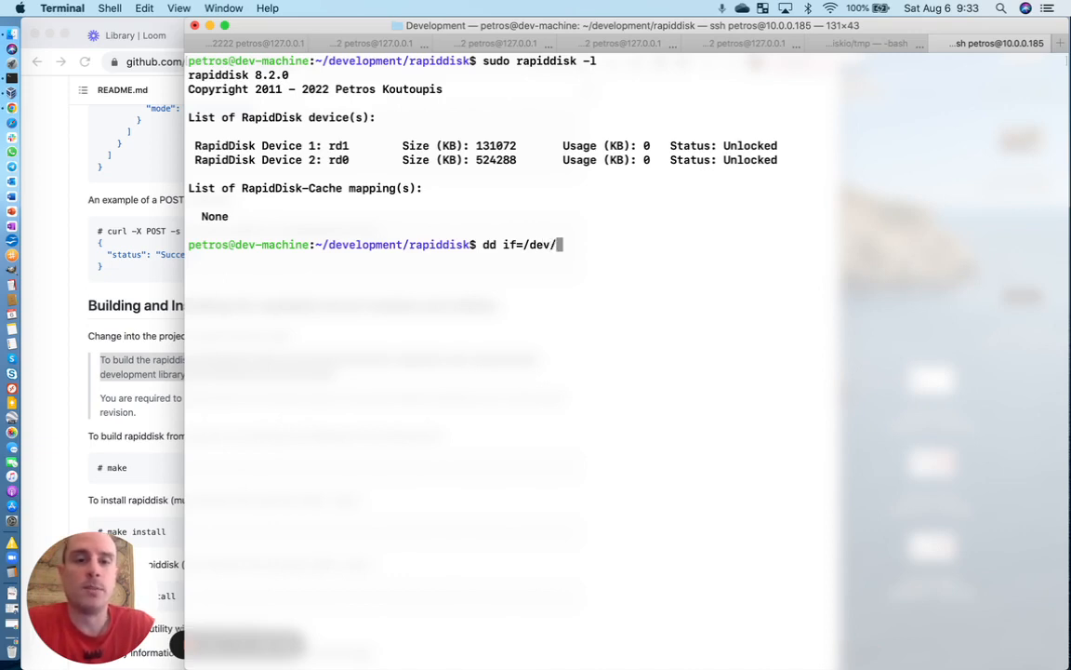
text(z)
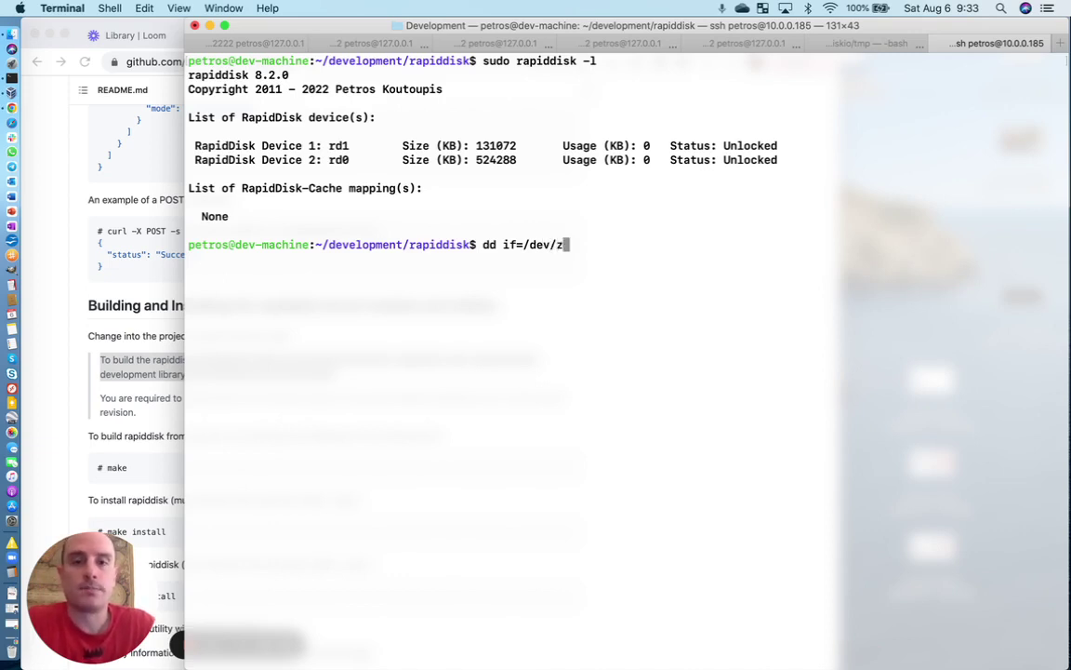
key(Backspace)
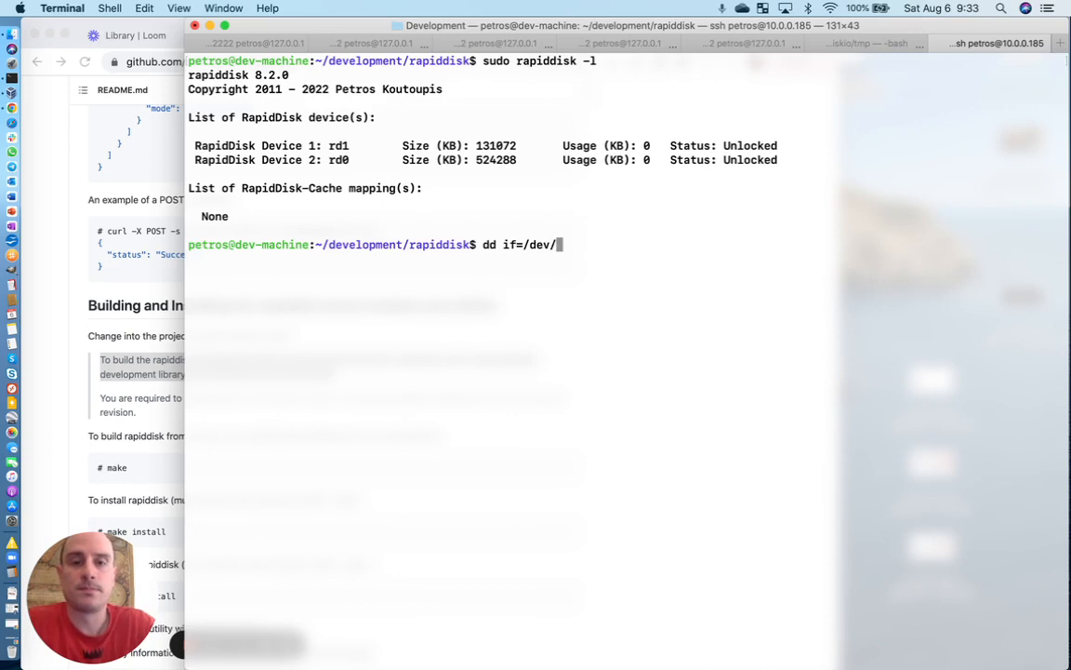
text(urad)
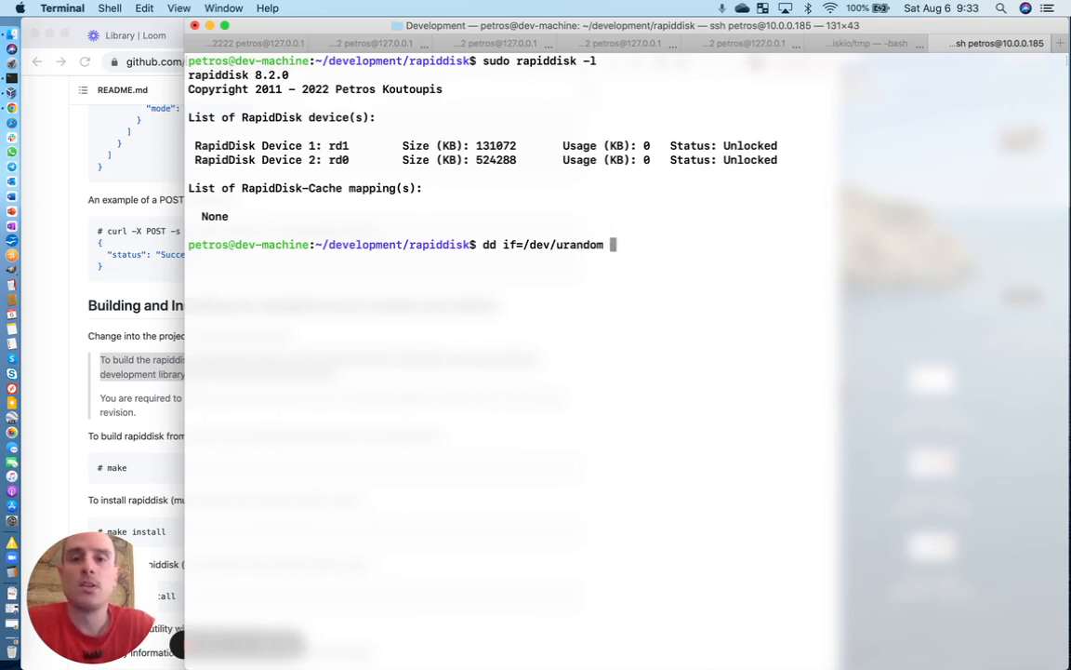
text(/dev/)
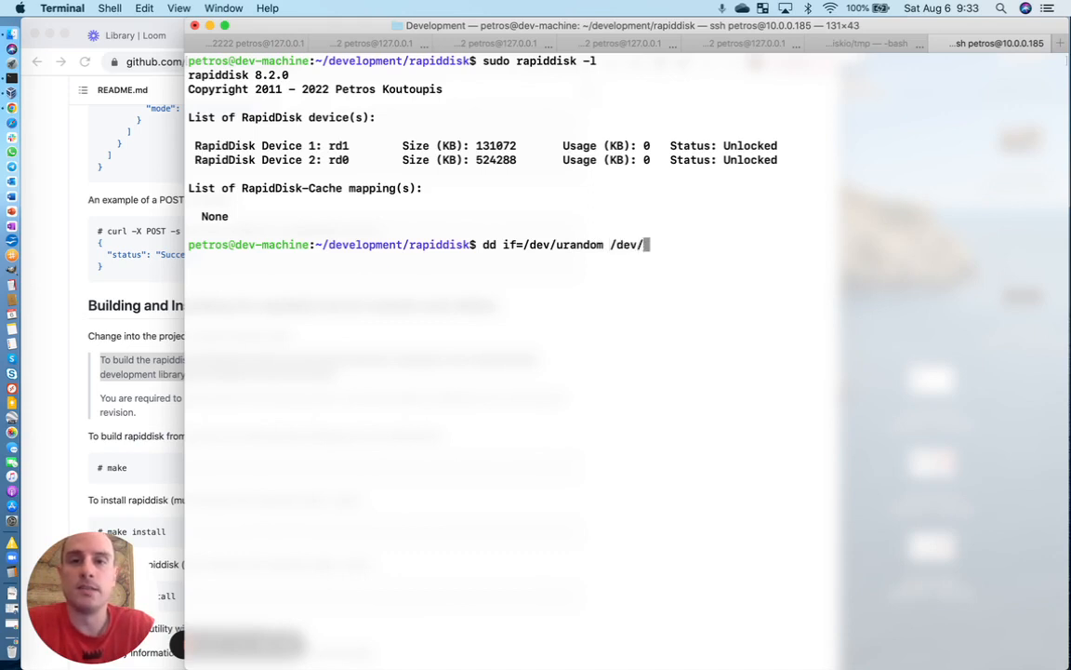
text(rd1 bs)
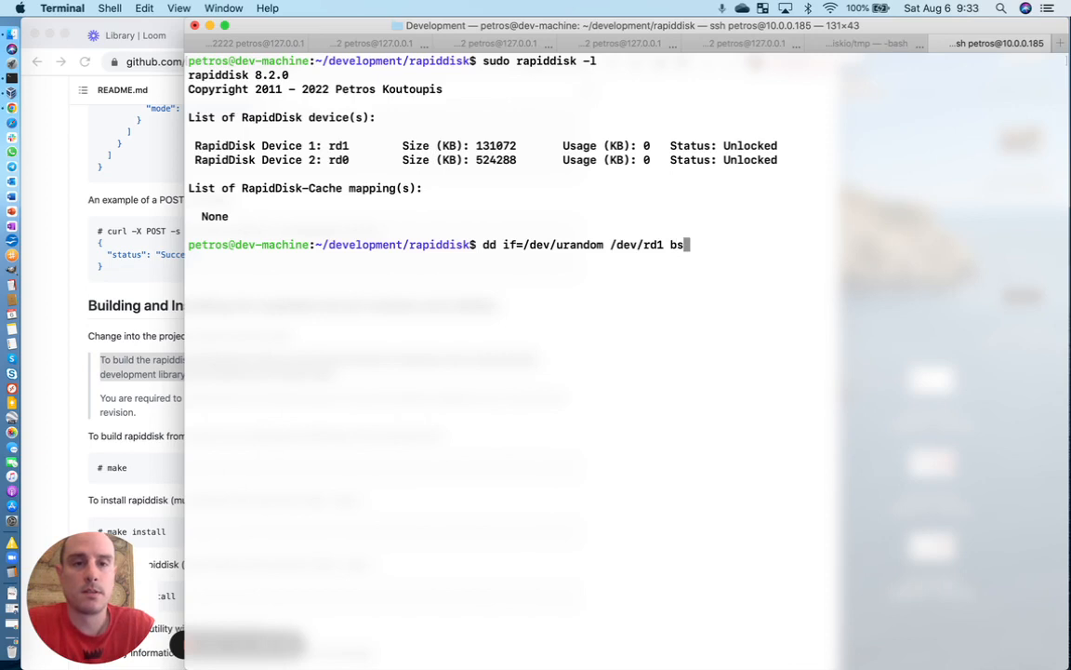
text(=1M count=32)
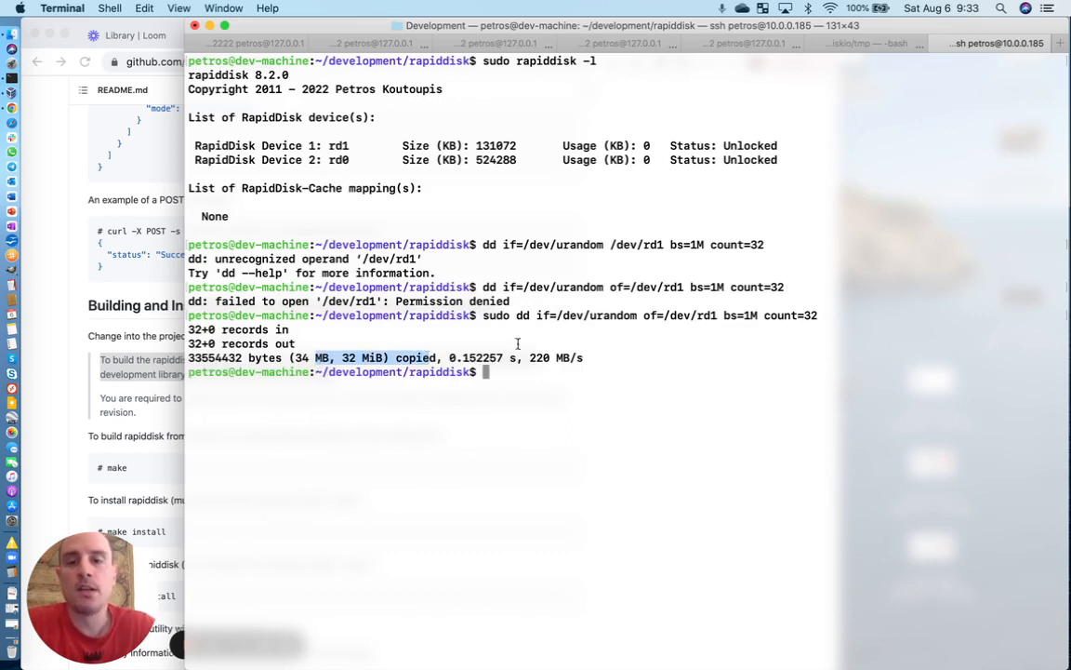
- View rd1's raw contents with sudo hexdump -Cv /dev/rd1 piped to less
text(sudo)
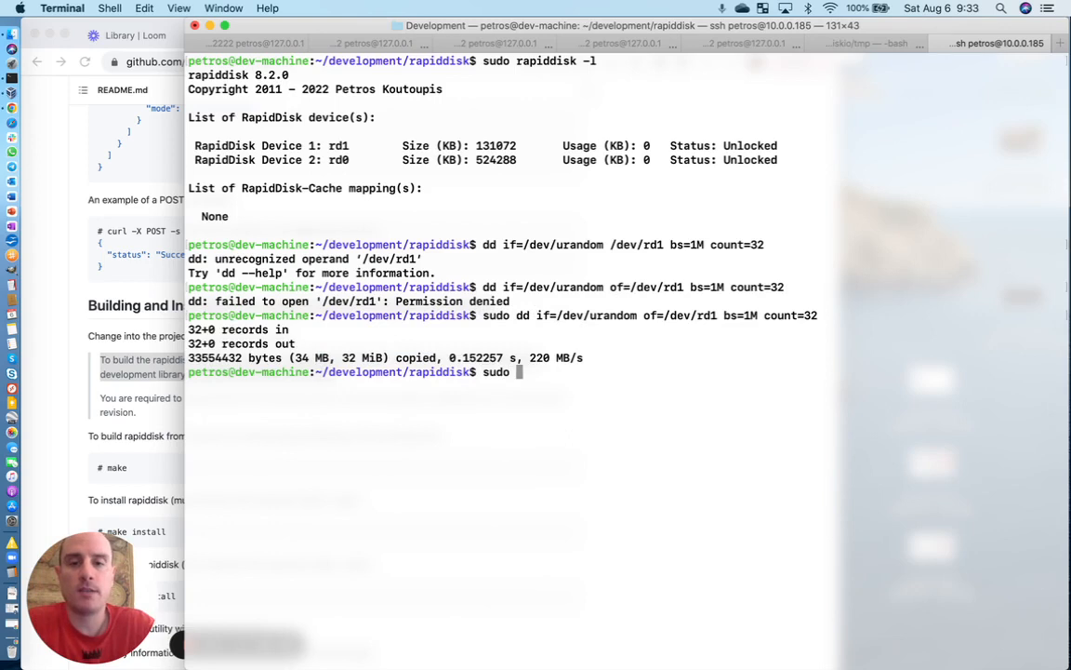
text(hexdump)
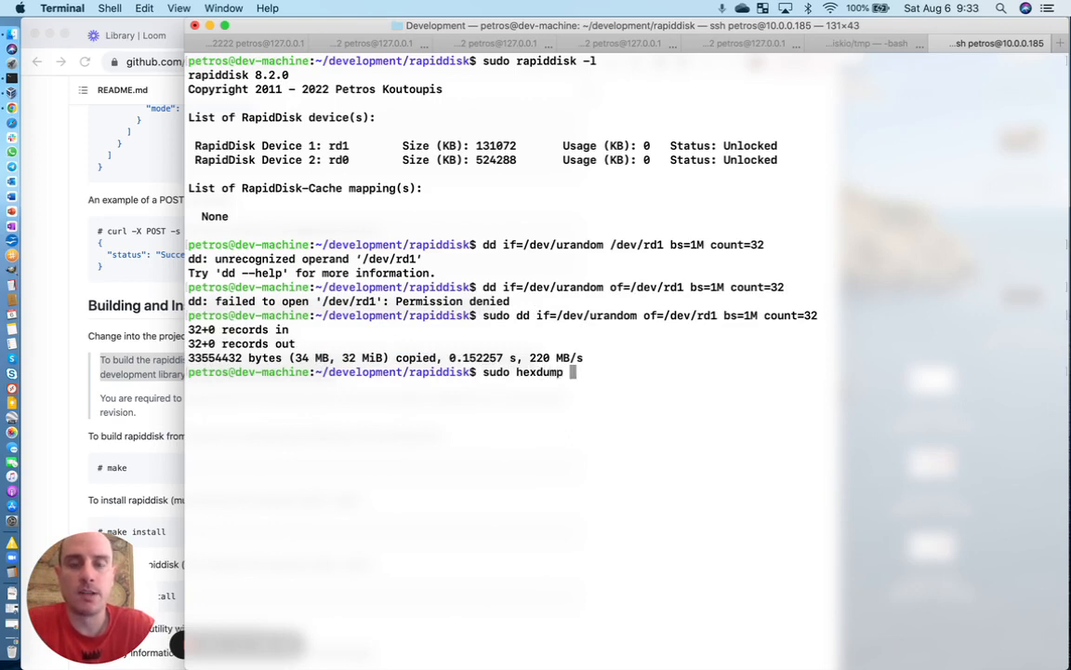
text(-Cv)
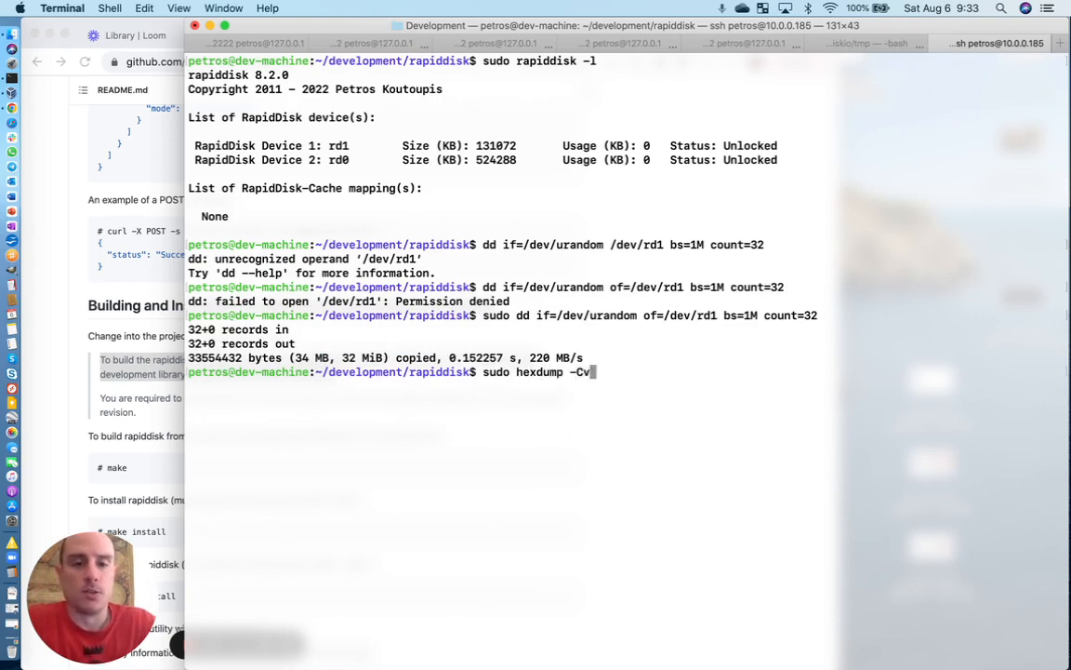
text(/dev/rd1|less)
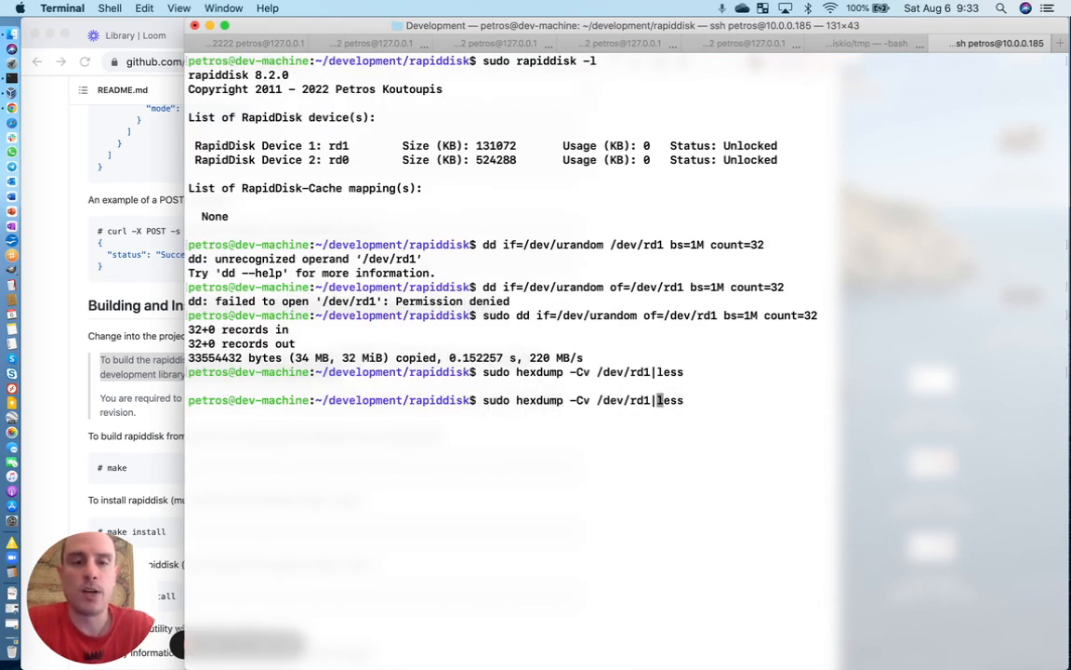
- Rerun the hexdump on /dev/rd0 piped to less and quit
text(0)
key(Return)
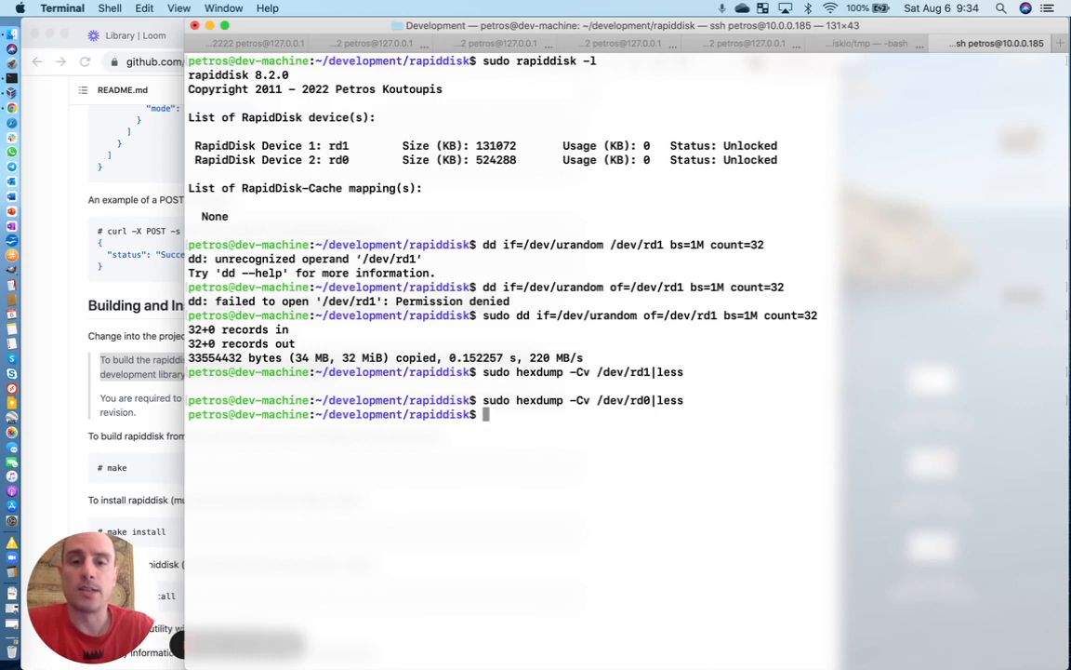
- Map rd1 as a write-through cache with sudo rapiddisk -m rd1 -b /dev/sde
text(sudo)
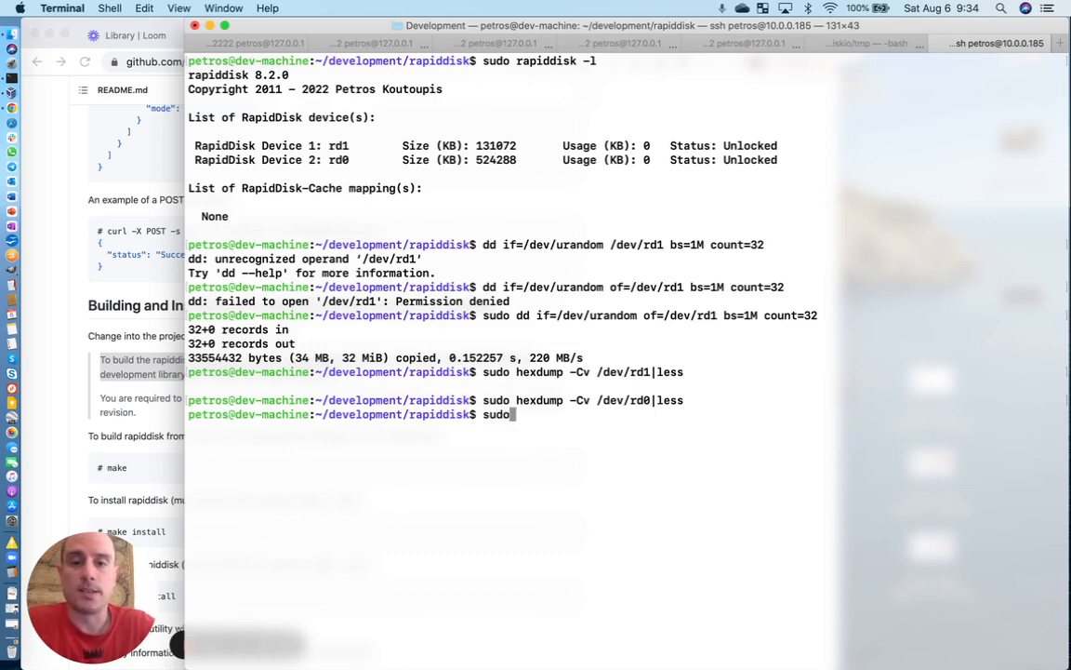
text(rapiddisk -m)
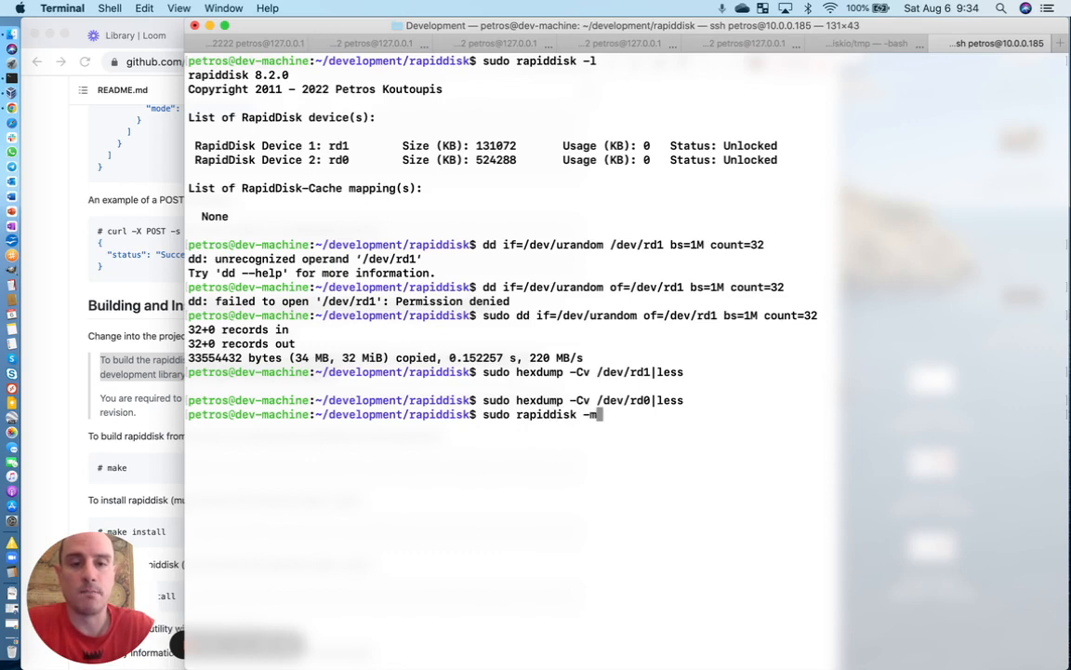
text(rd1 -)
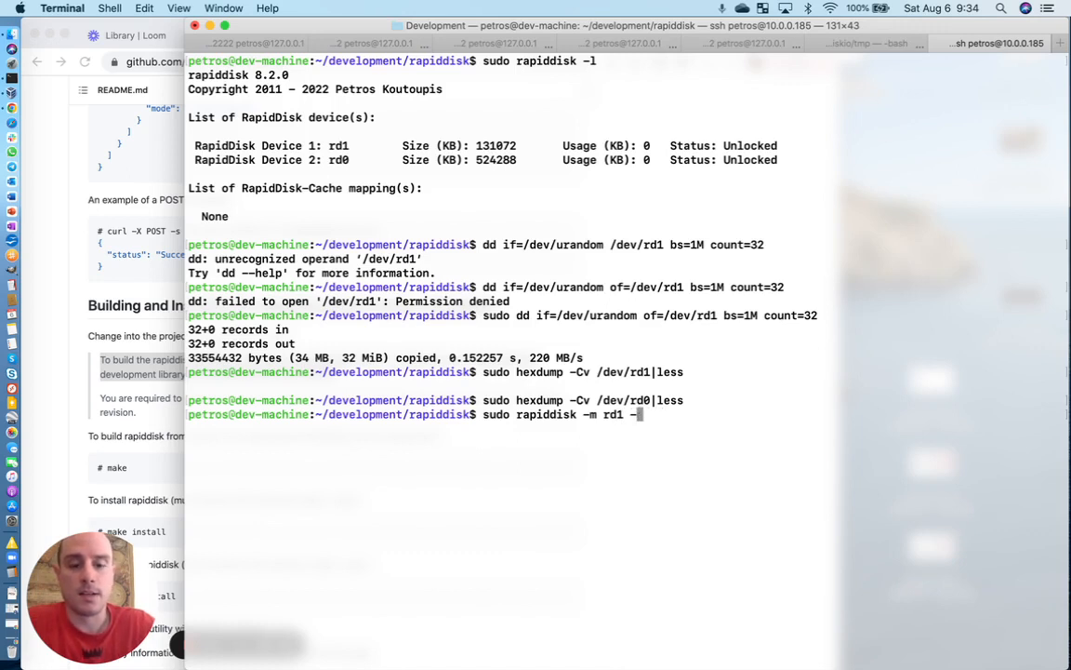
text(b /dev/sde)
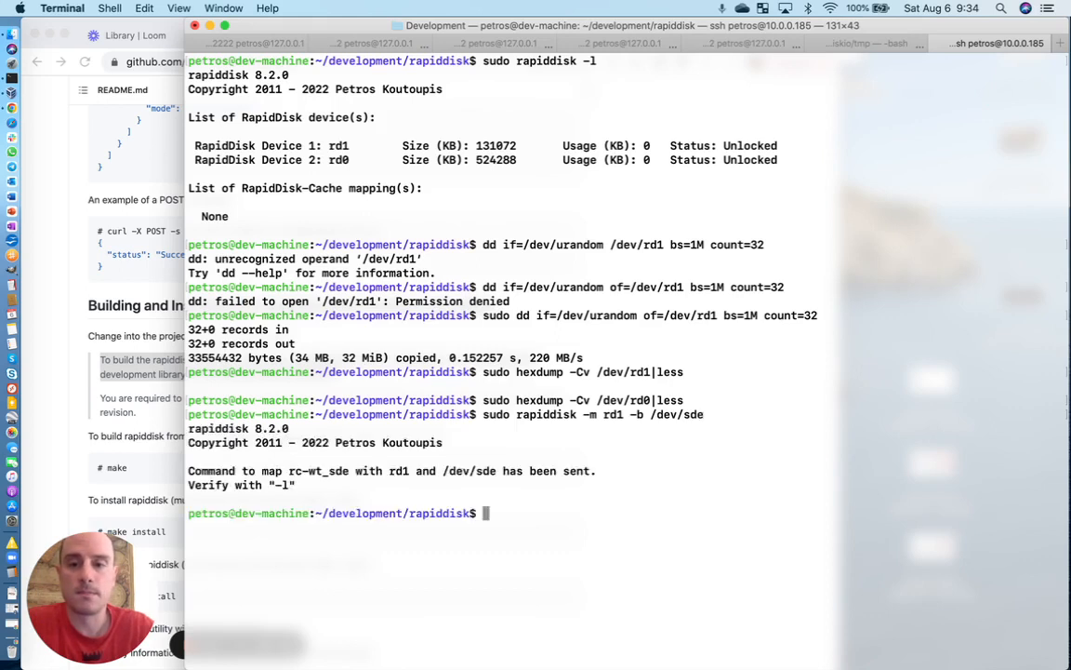
- Confirm the rc-wt_sde mapping with sudo rapiddisk -l and clear the screen
text(sudo hexdump -Cv /dev/rd0|less)
text(sudo rapiddisk -)
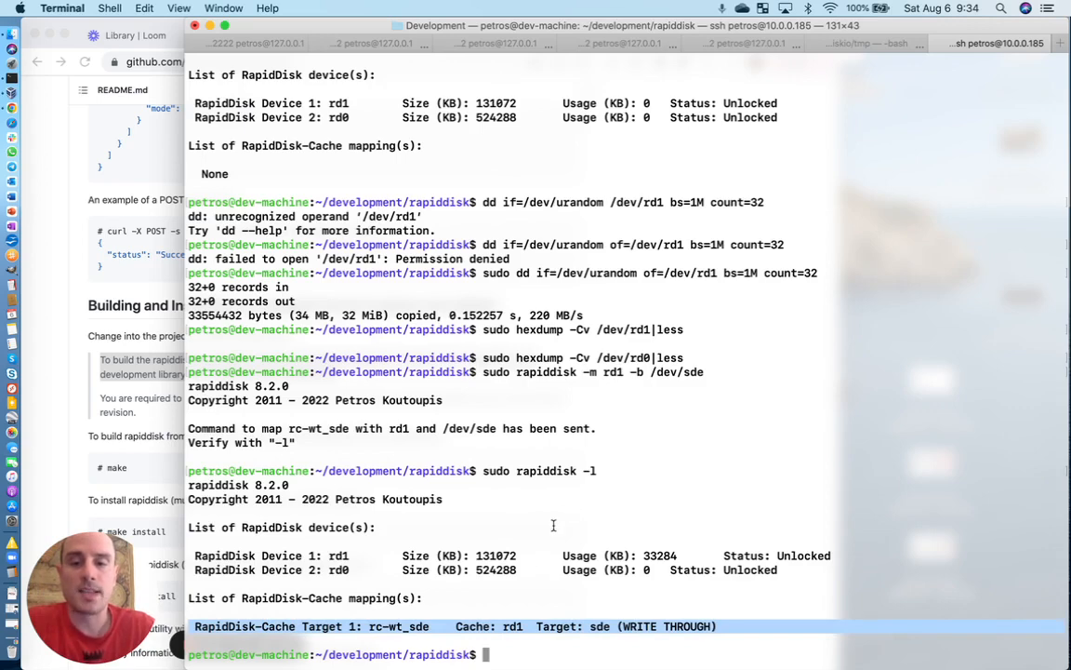
text(ls)
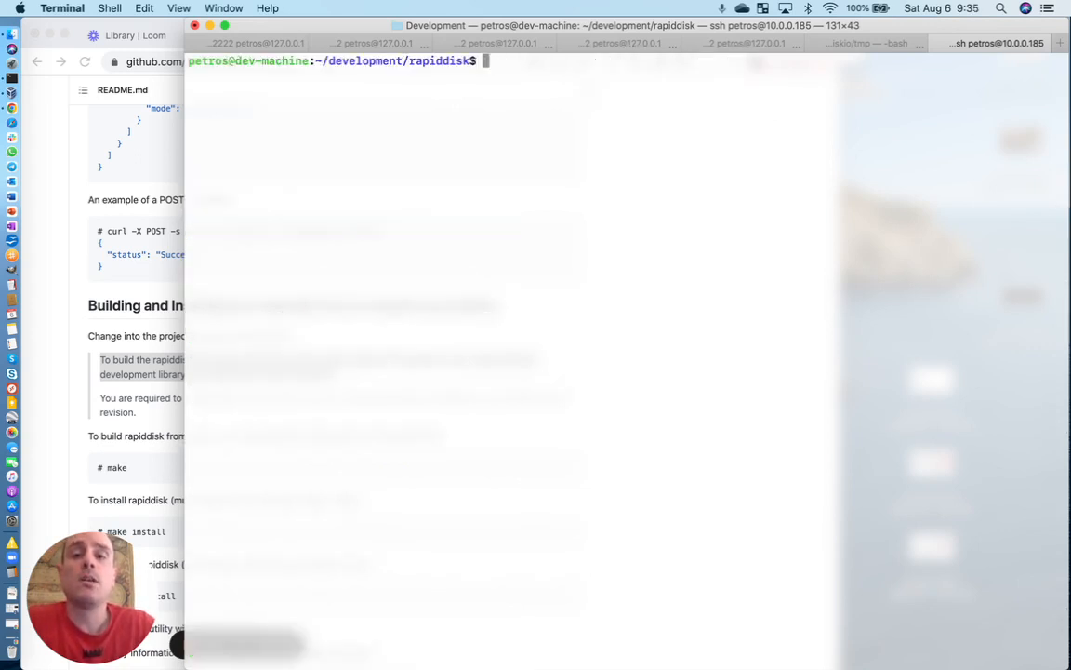
- Read 32 MB from /dev/mapper/rc-wt_sde with dd twice: 211 MB/s first, then 1.0 GB/s cached
text(sudo rapiddisk -l)
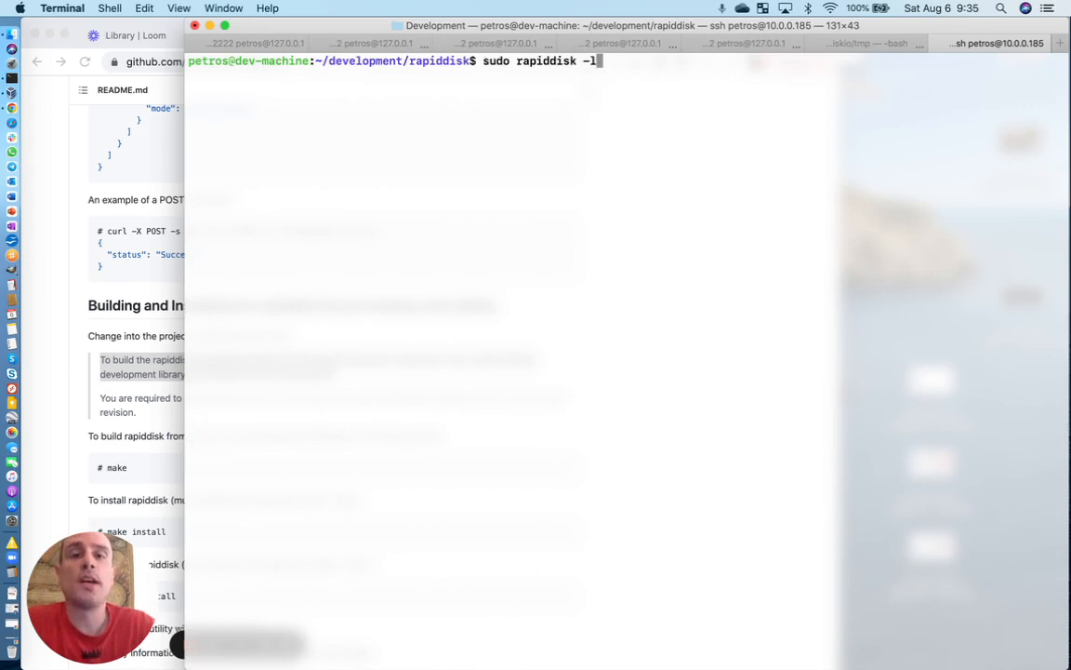
text(sudo dd if=/dev/urandom of=/dev/rd1 bs=1M count=32)
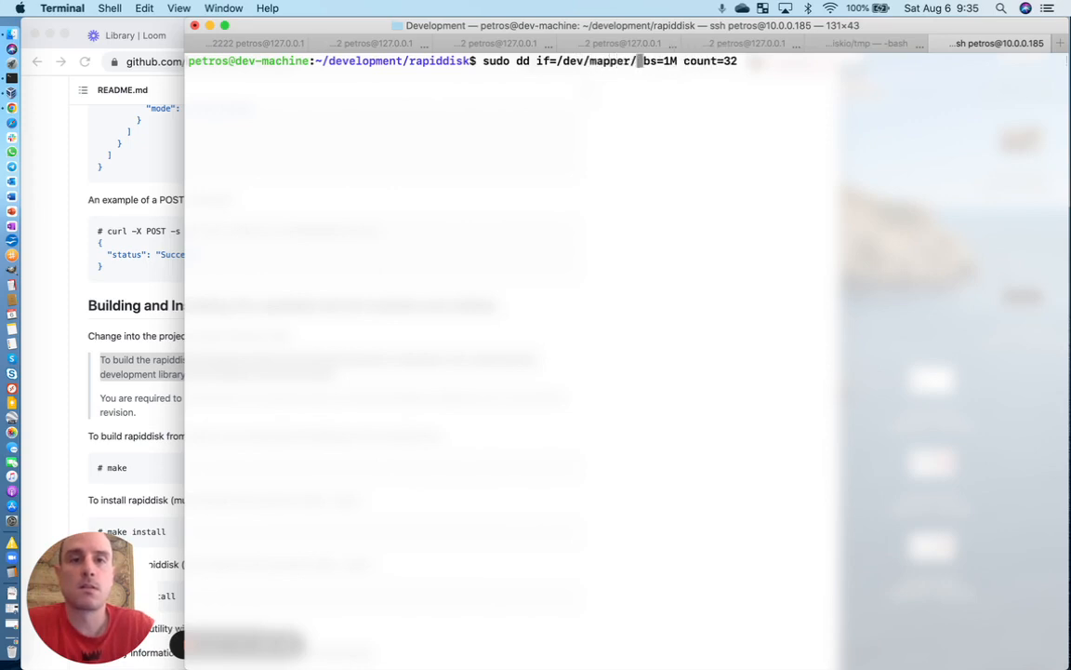
text(rc-wt_sde of=/dev/nu)
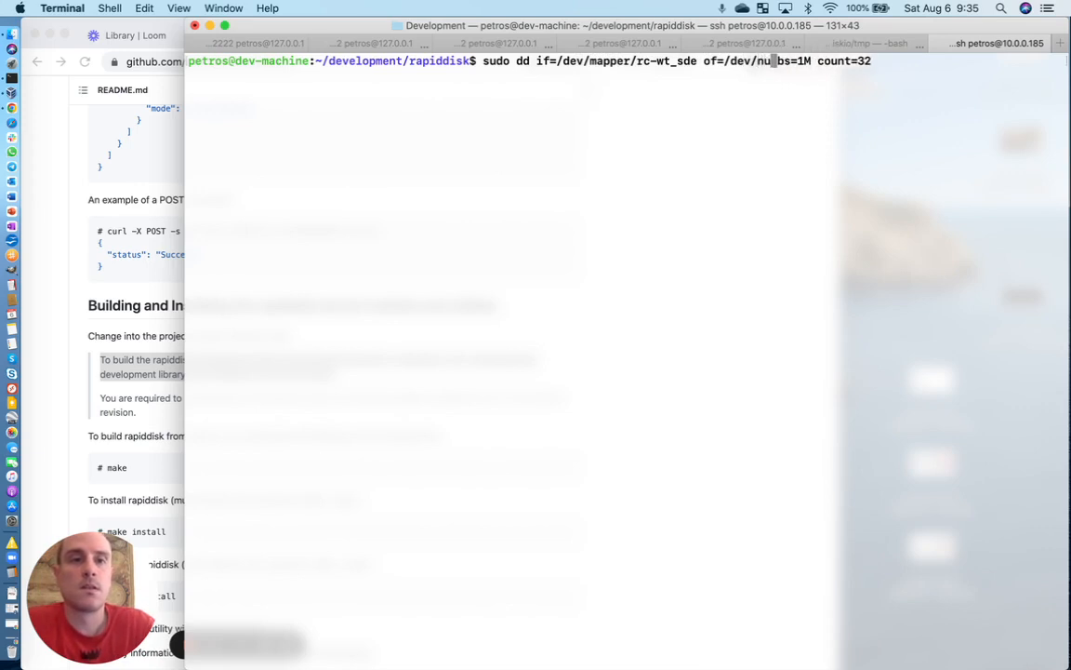
text(ll)
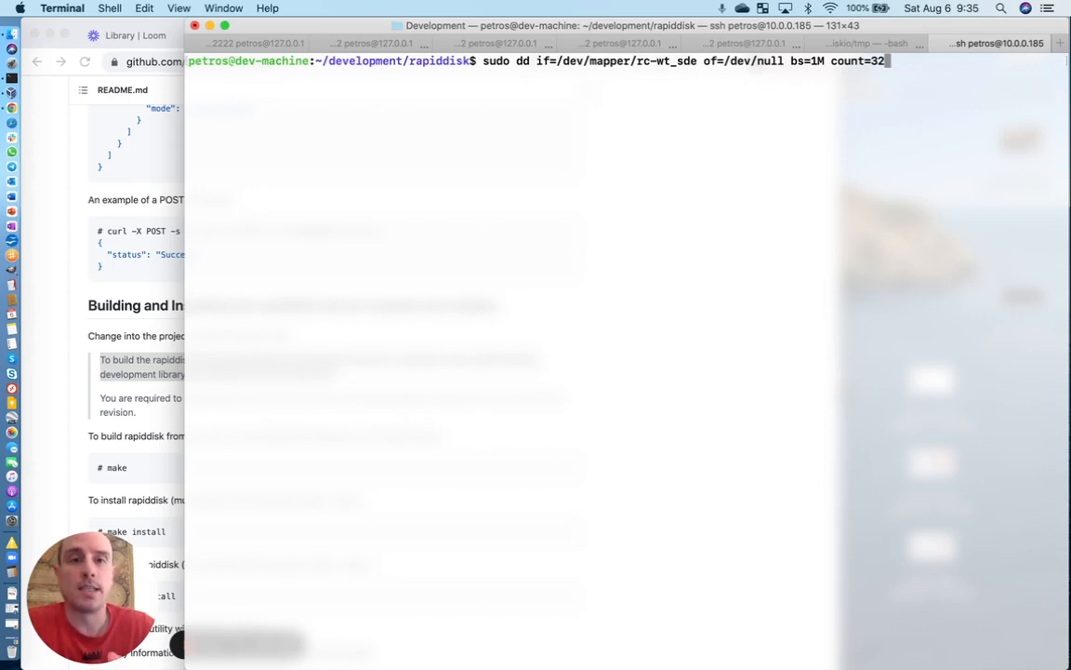
key(Return)
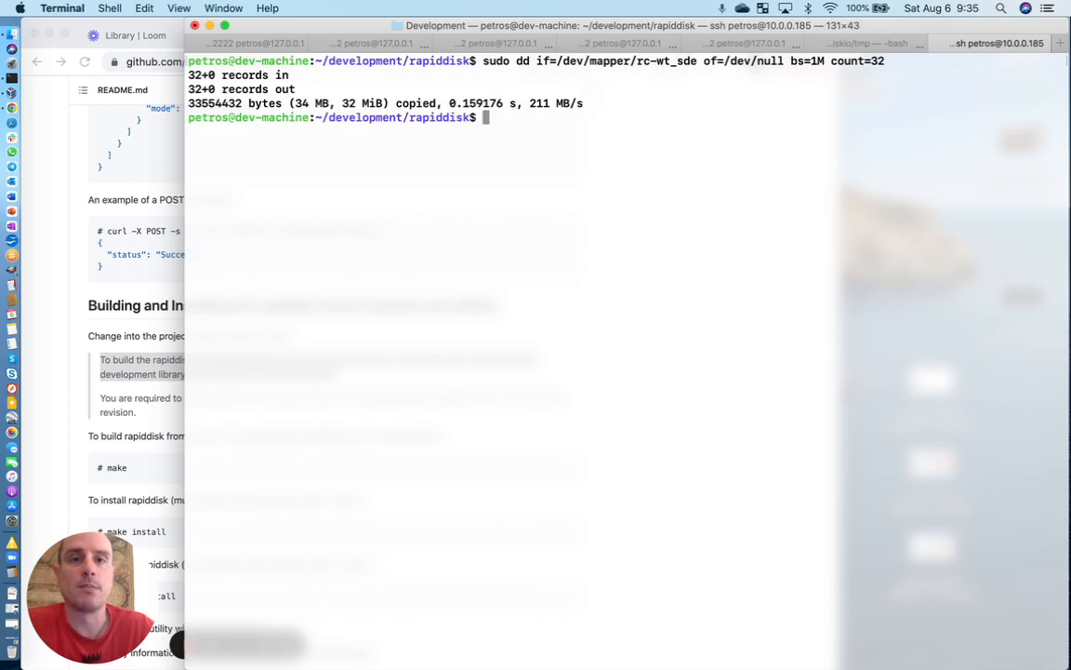
key(Return)
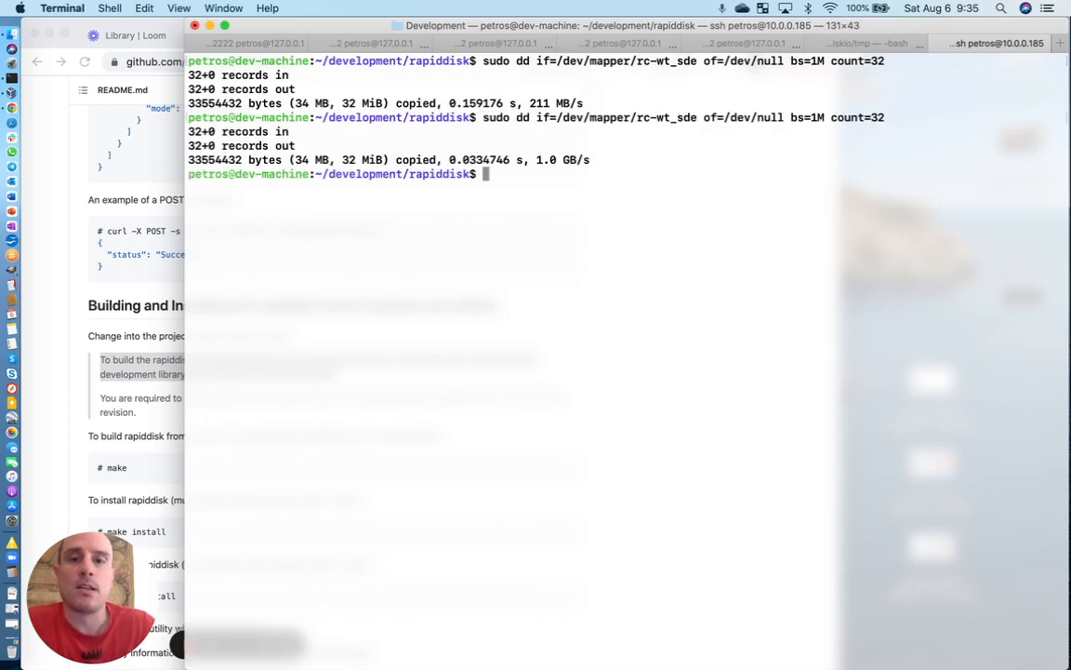